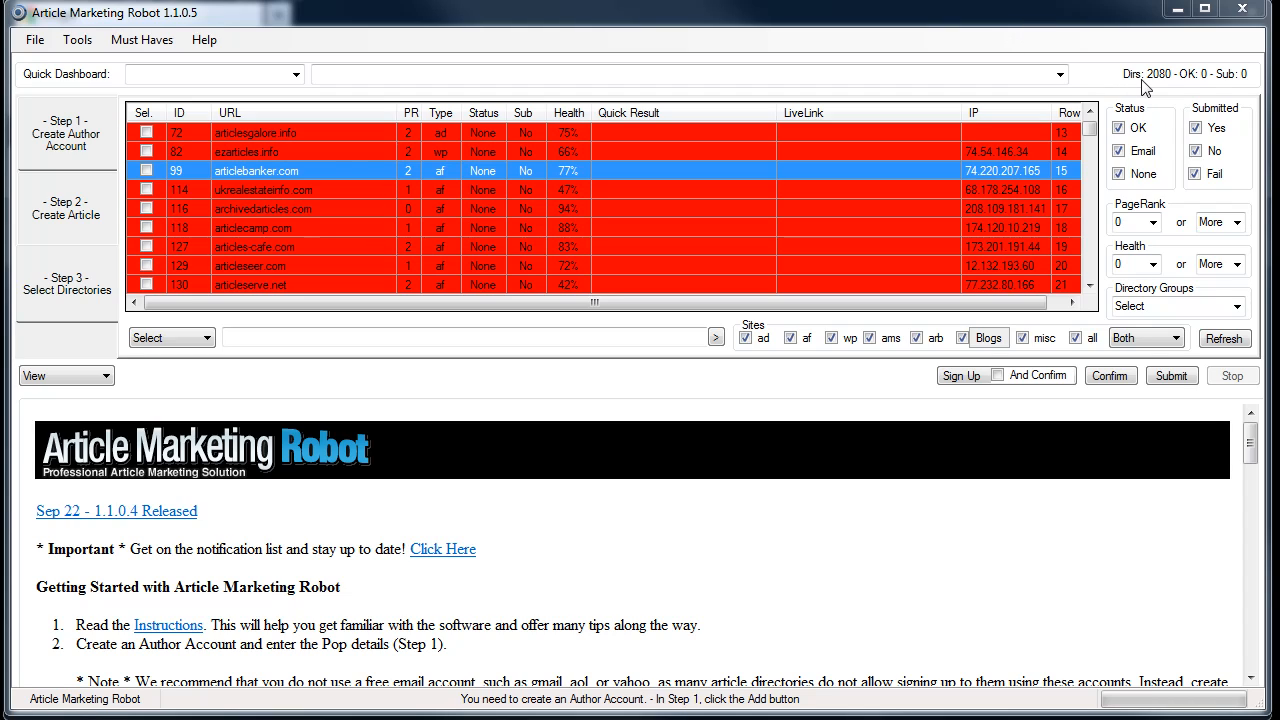
mouse_move(1164, 88)
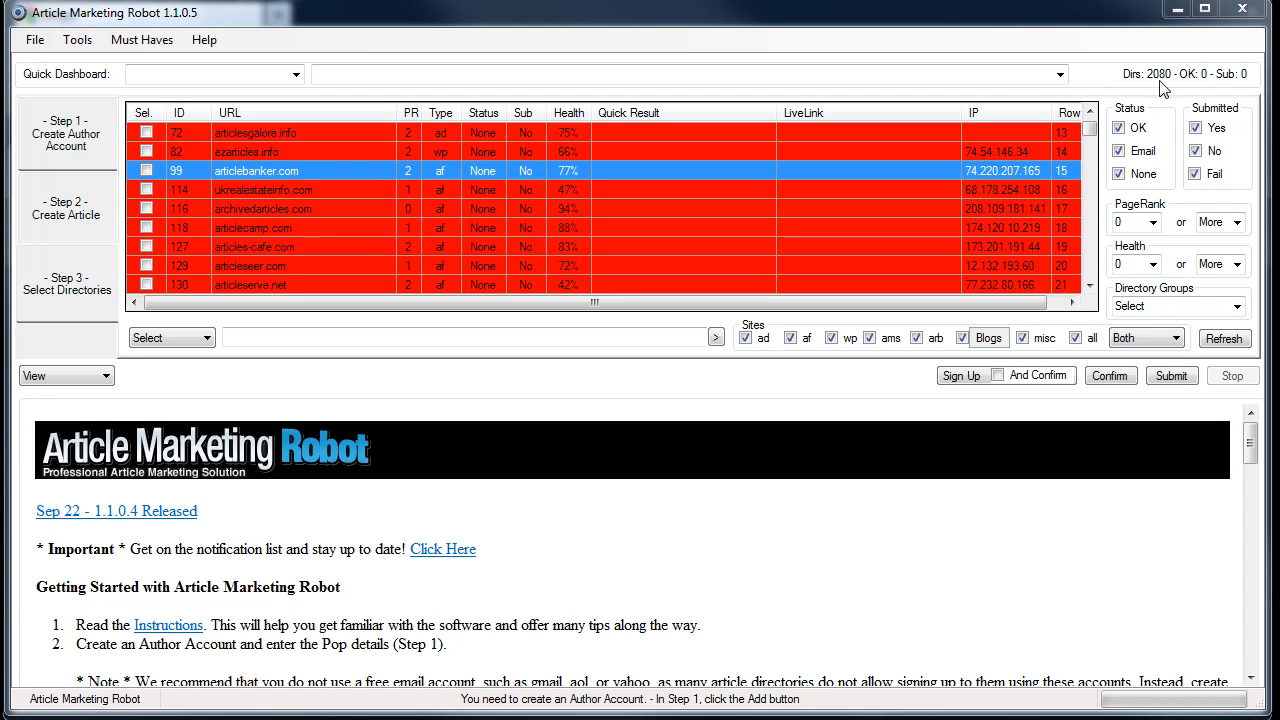
mouse_move(548, 176)
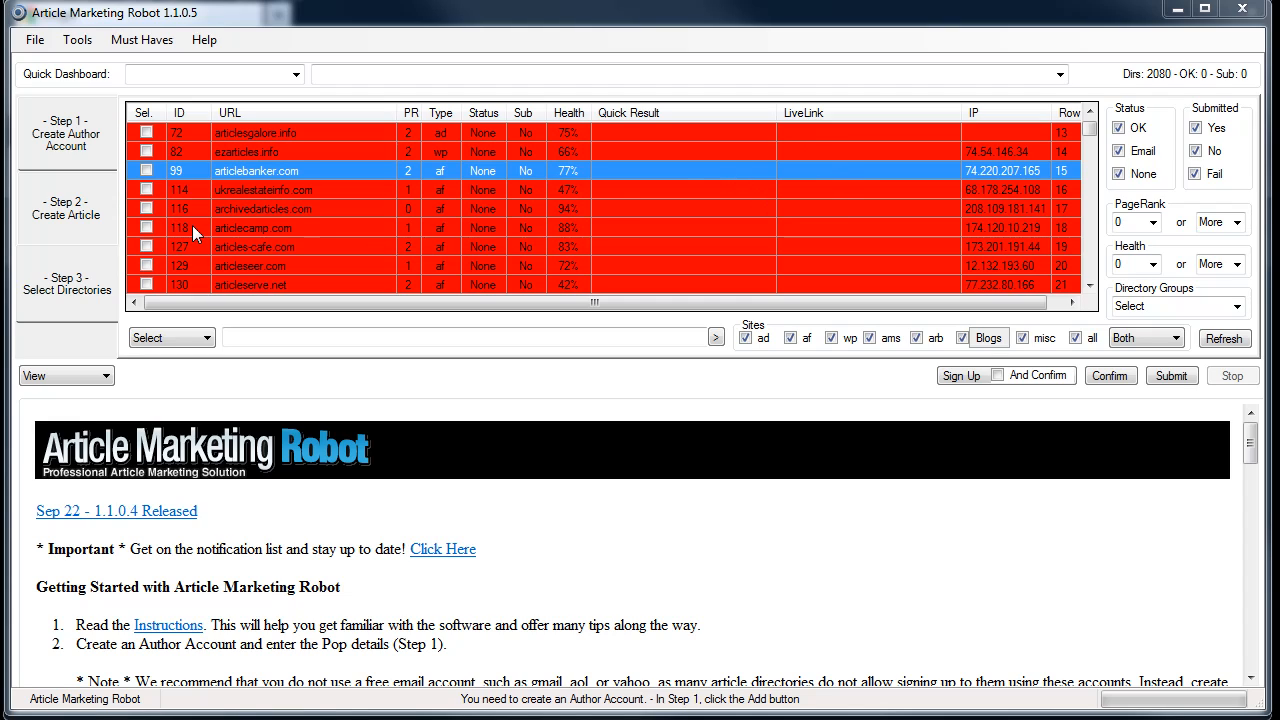
mouse_move(656, 198)
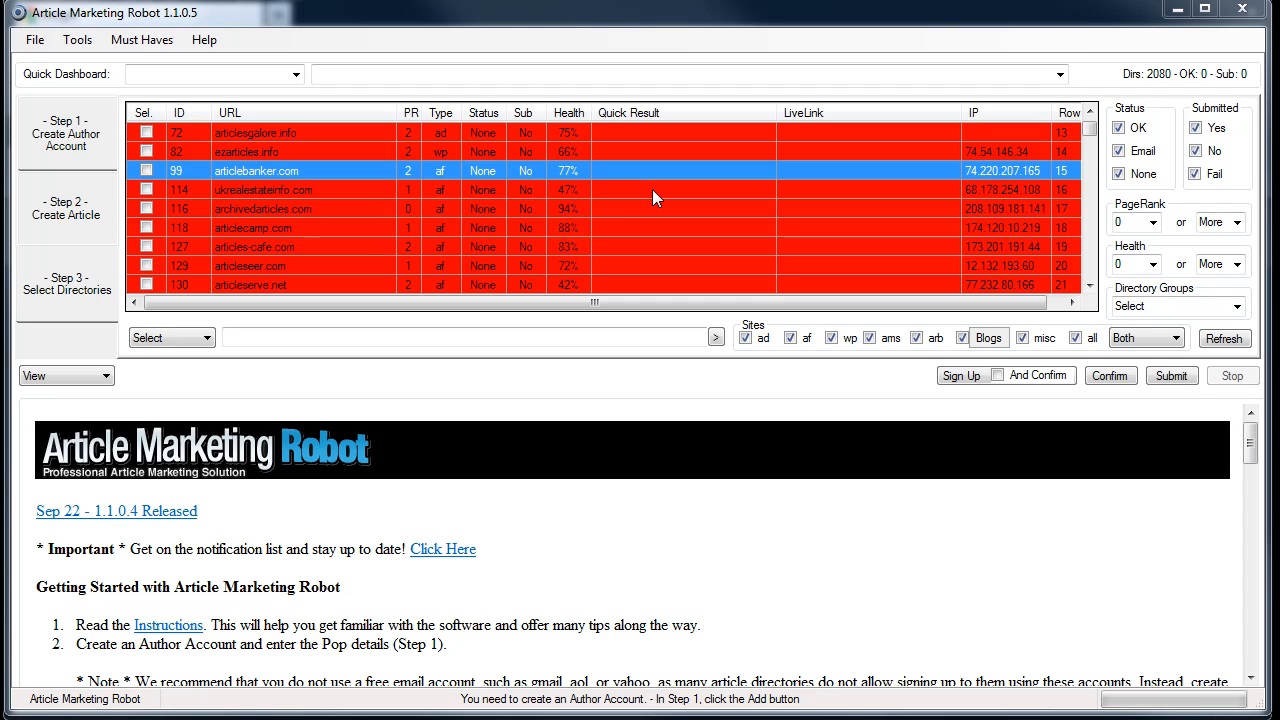
mouse_move(650, 148)
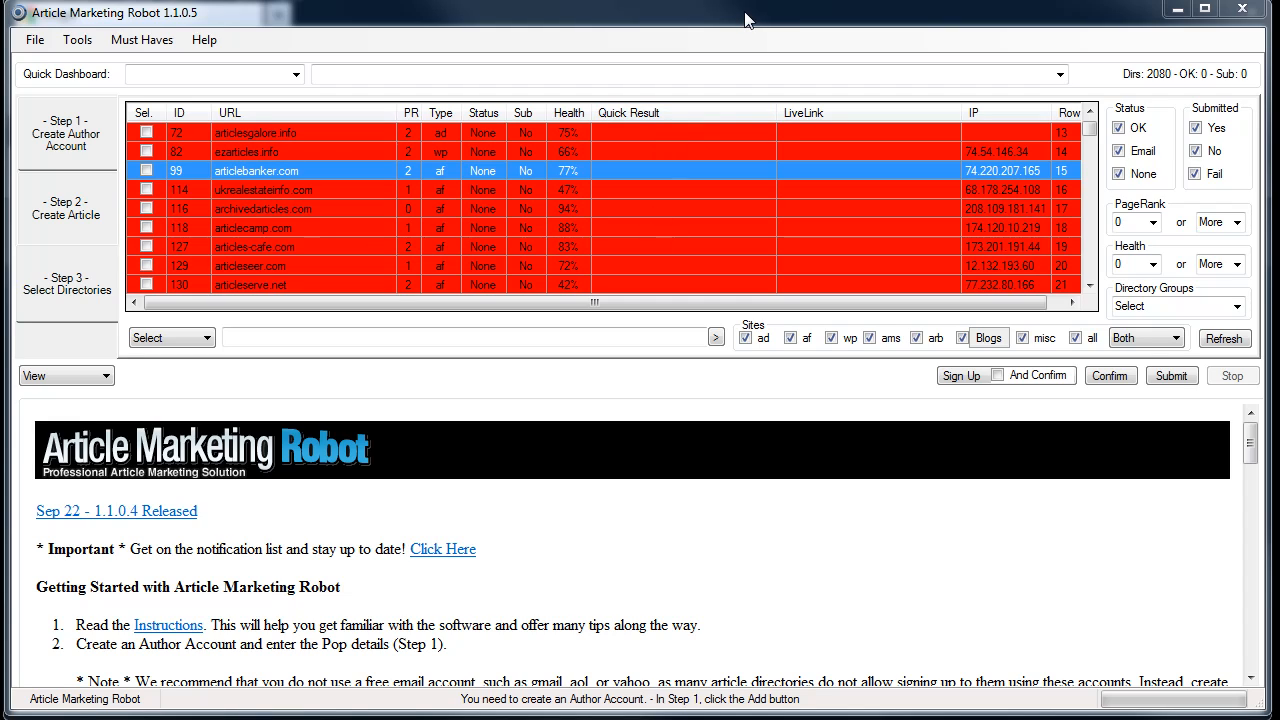
mouse_move(612, 184)
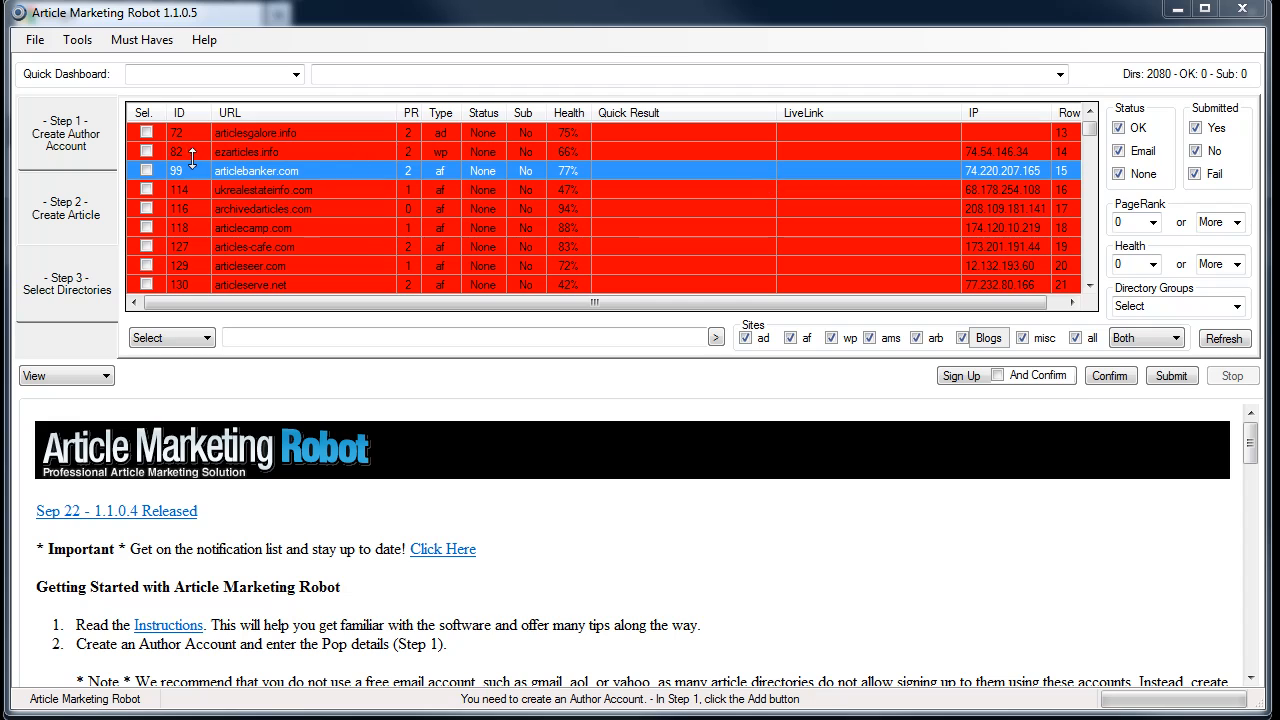
mouse_move(210, 176)
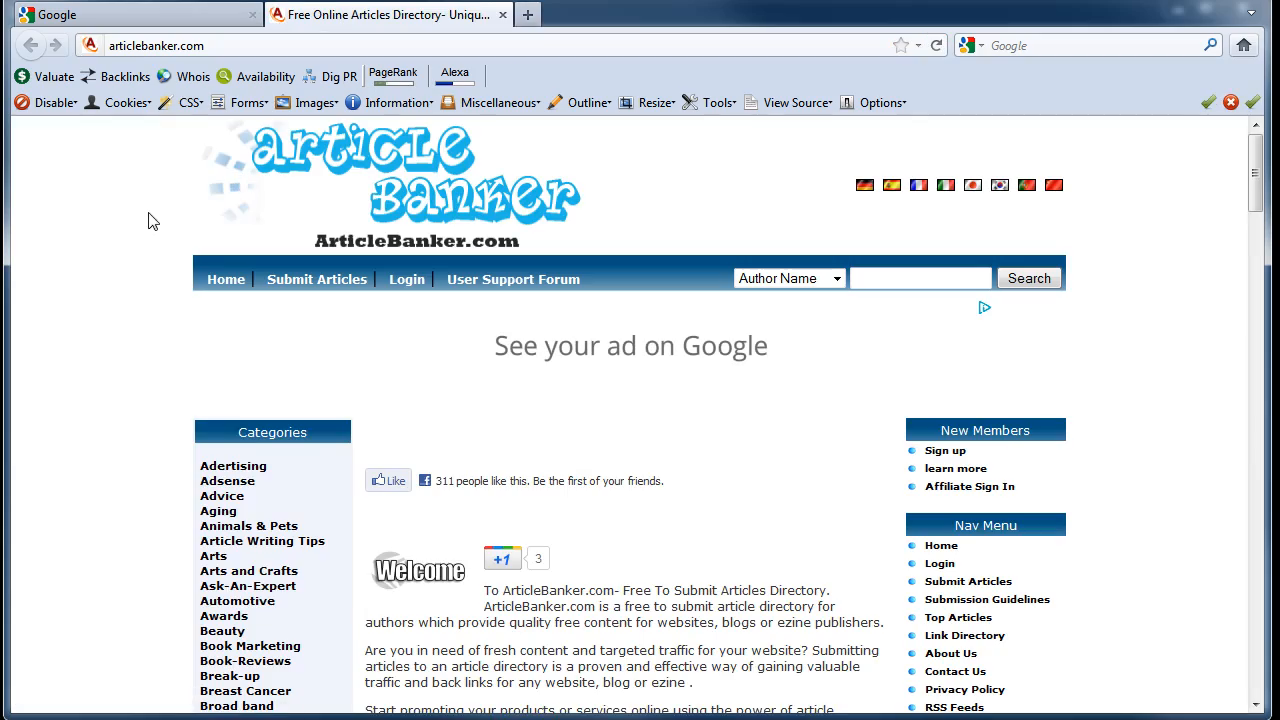
Scroll the ArticleBanker.com homepage down to its footer and back up to the top
scroll("down", 3)
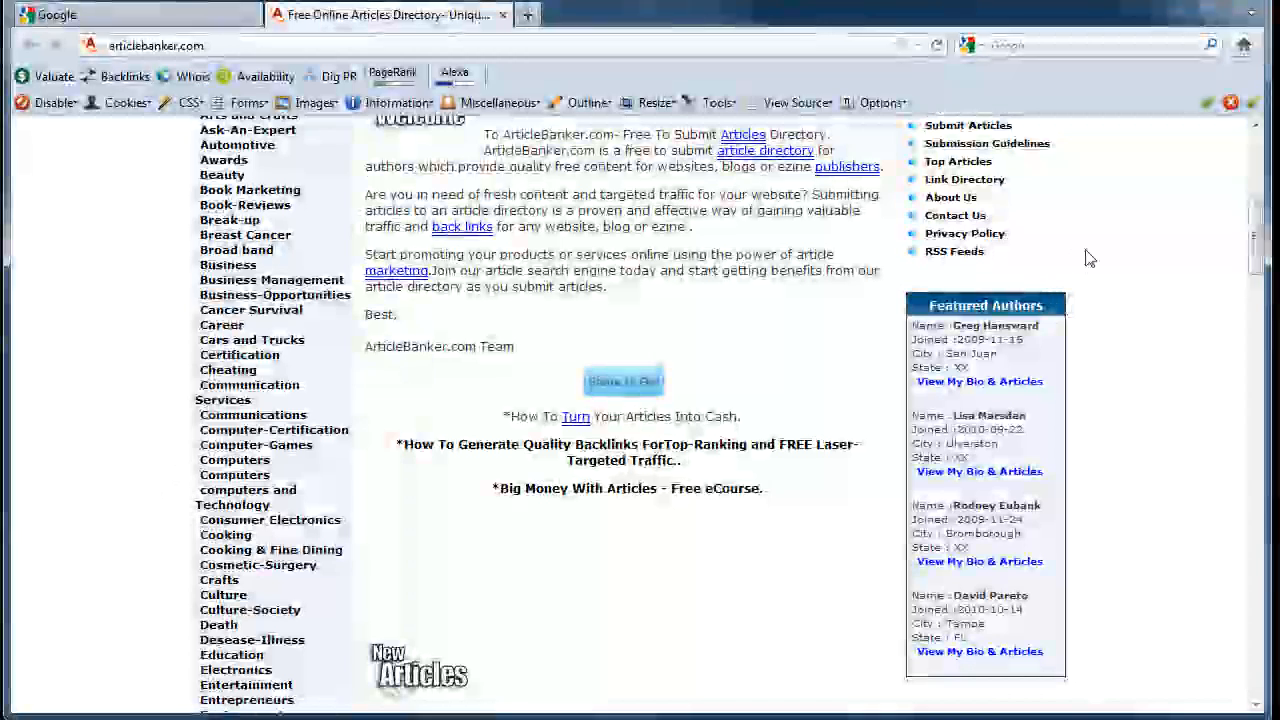
scroll("down", 3)
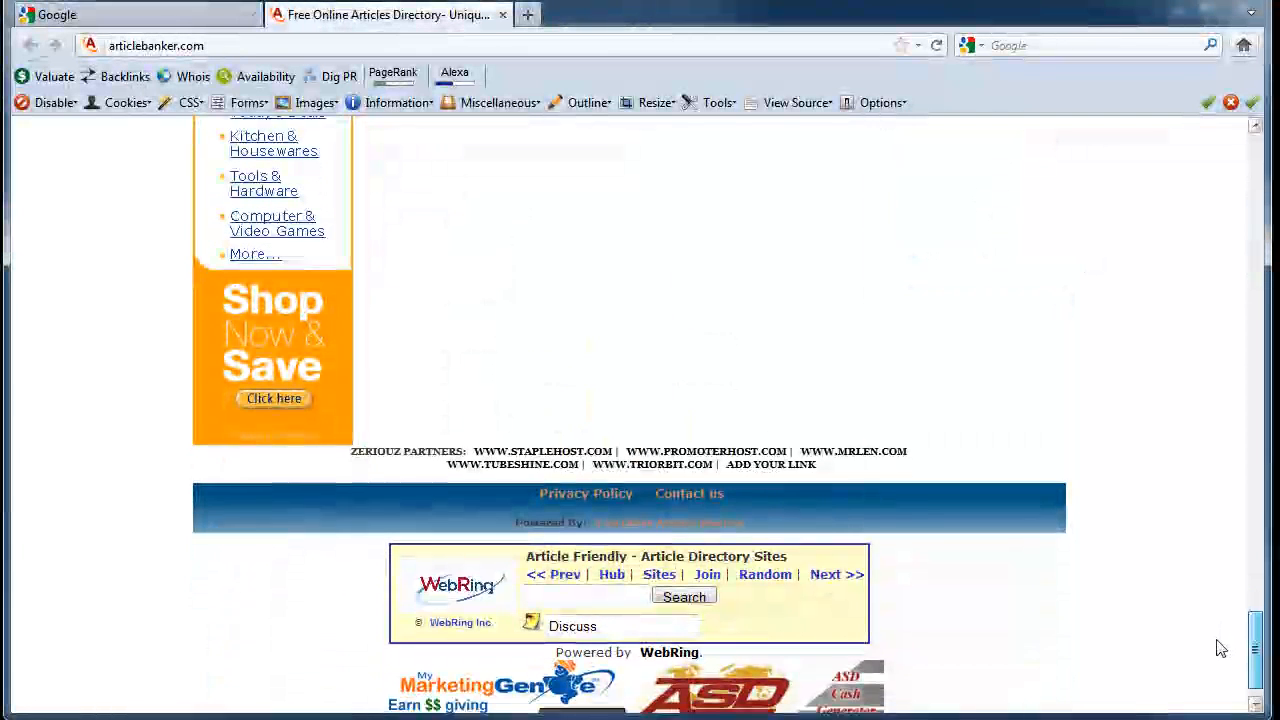
scroll("up", 3)
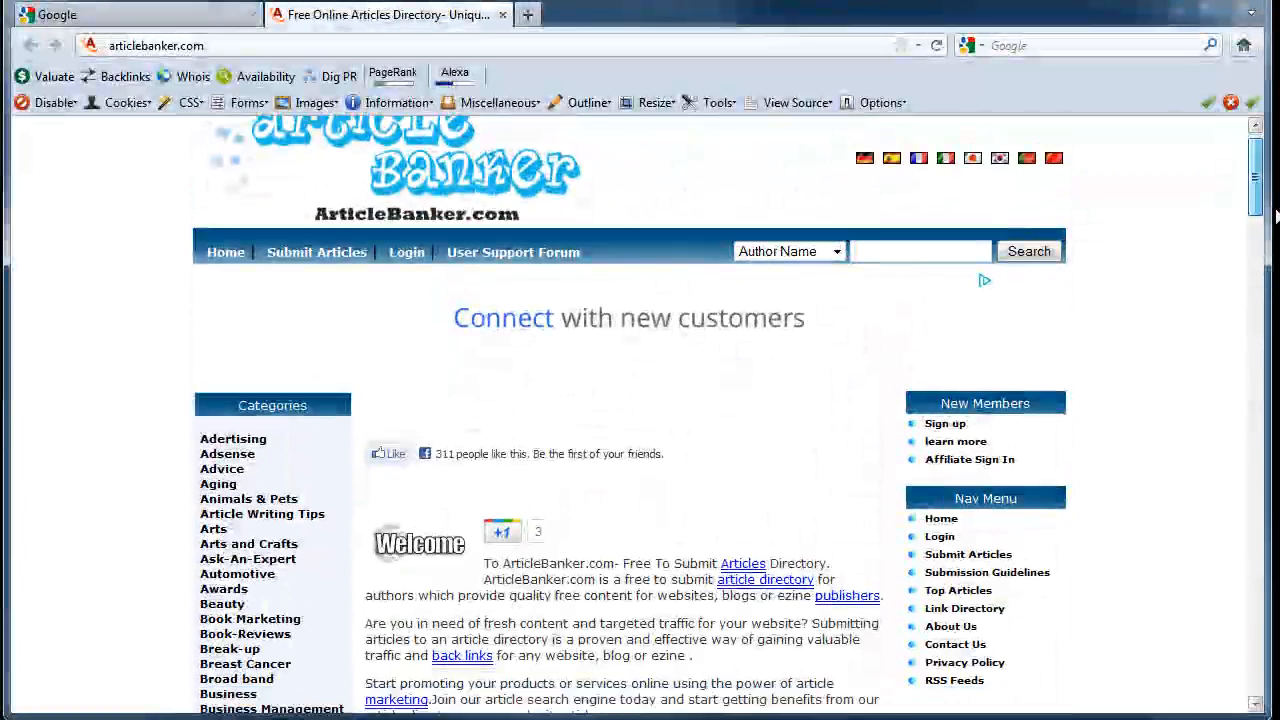
scroll("down", 3)
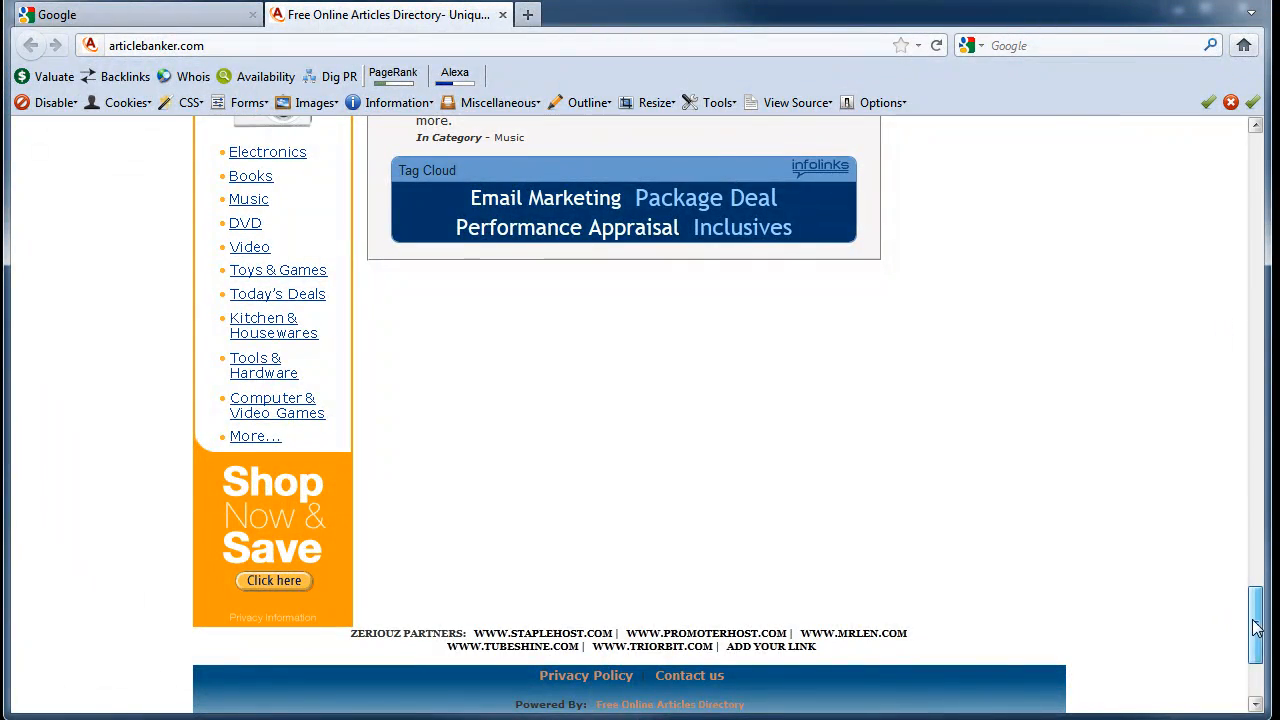
scroll("up", 3)
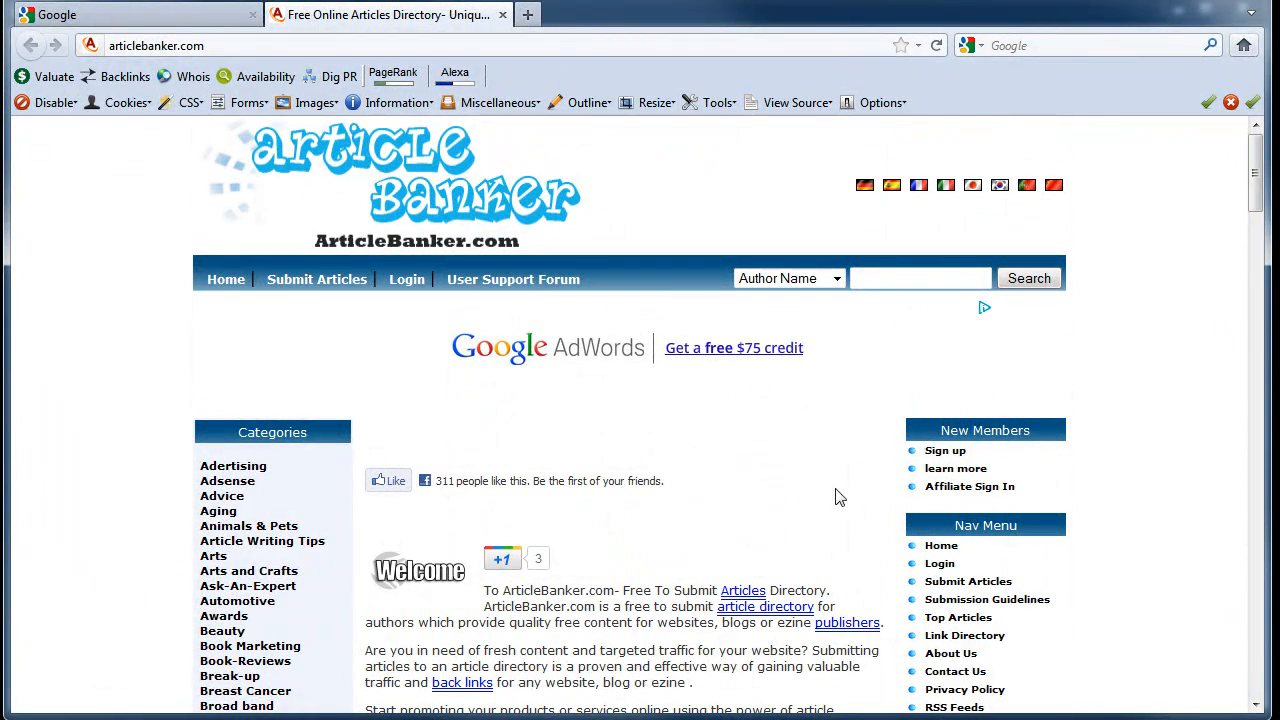
mouse_move(936, 544)
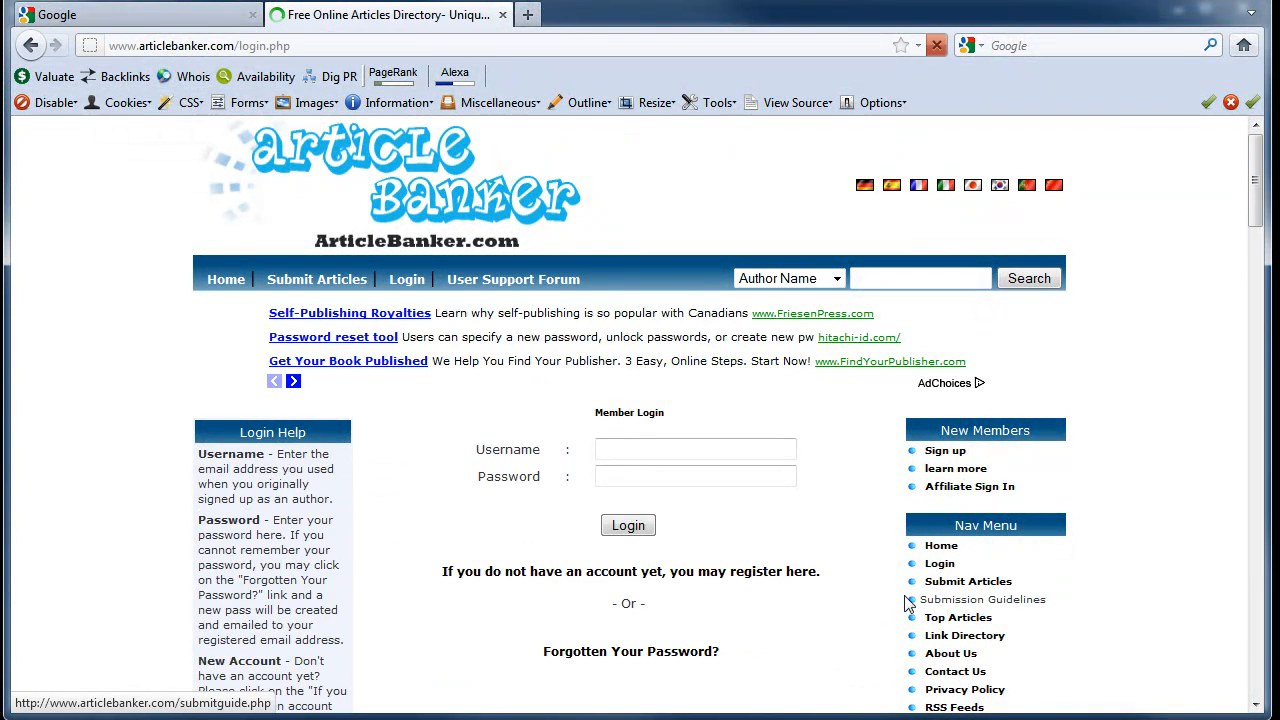
Highlight the 'If you do not have an account yet, you may register here.' sentence on the login page
left_click(510, 572)
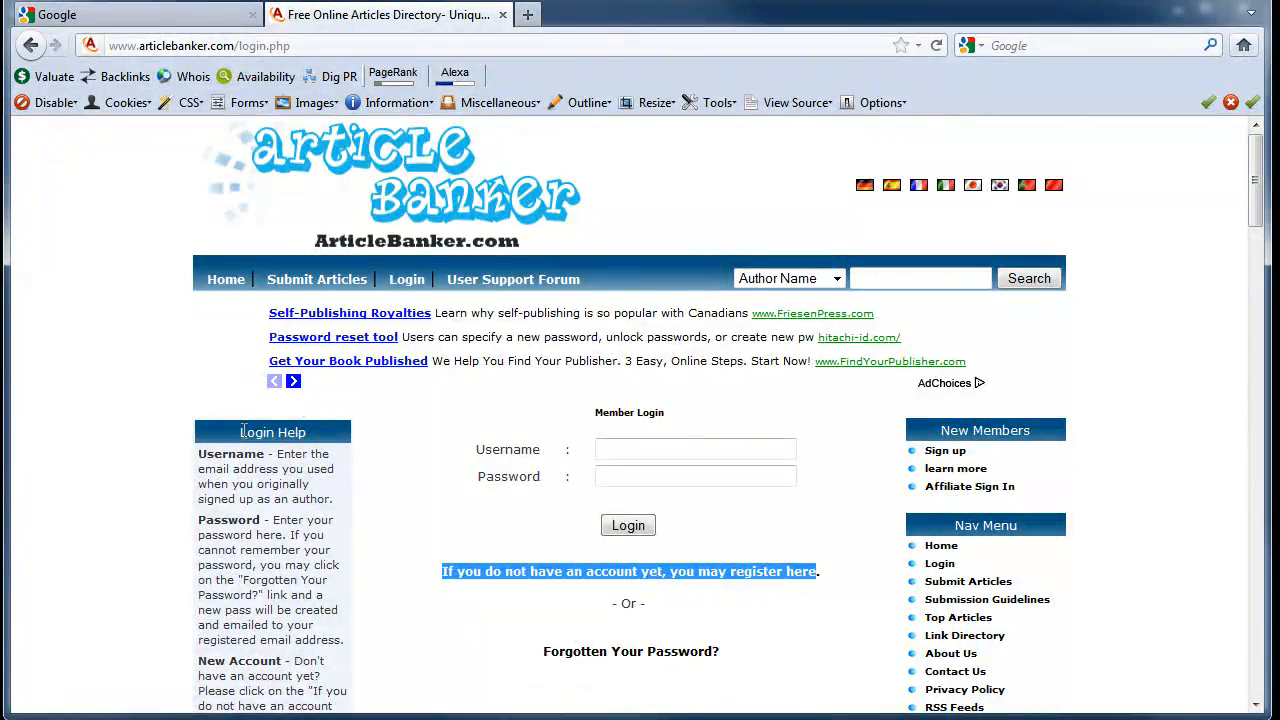
scroll("down", 3)
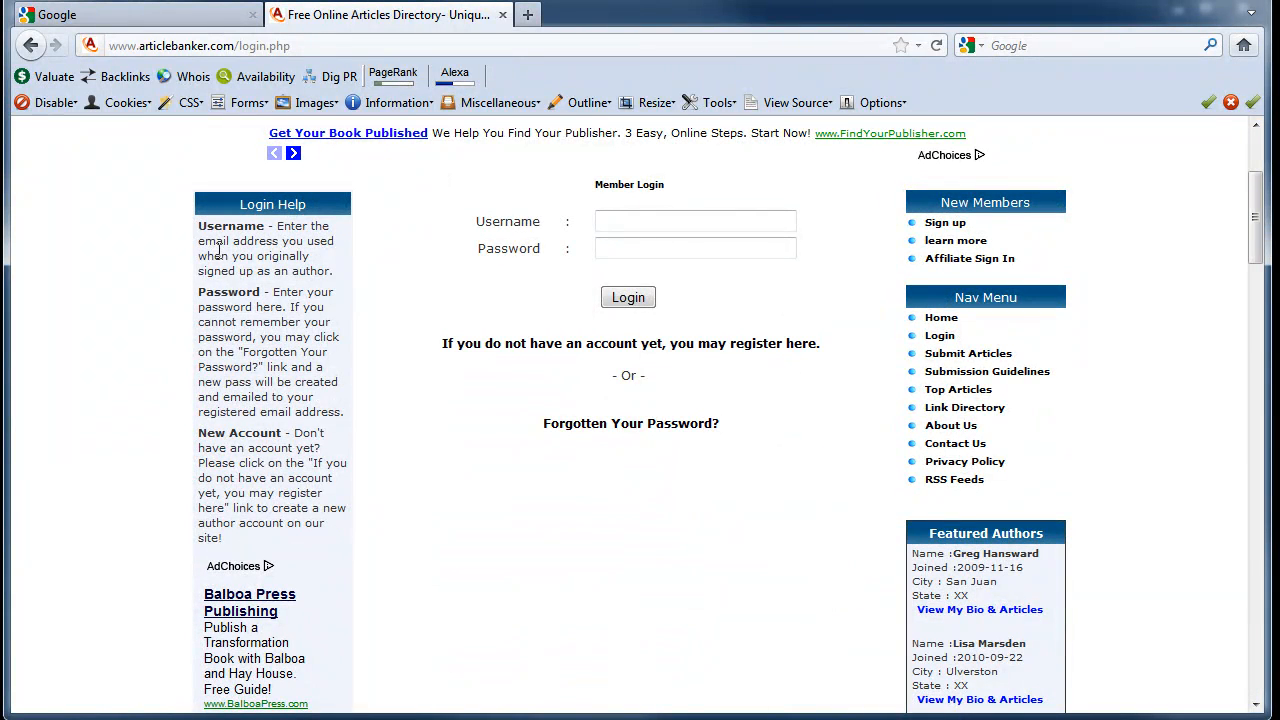
mouse_move(430, 352)
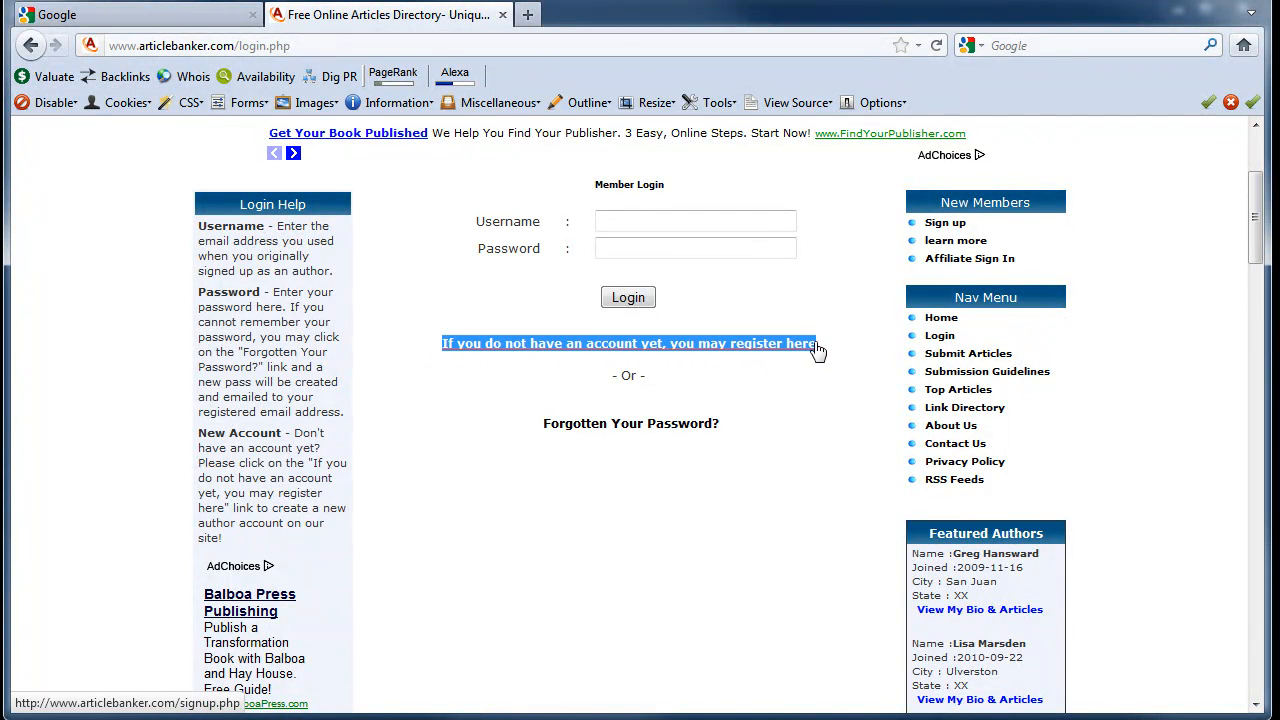
mouse_move(866, 280)
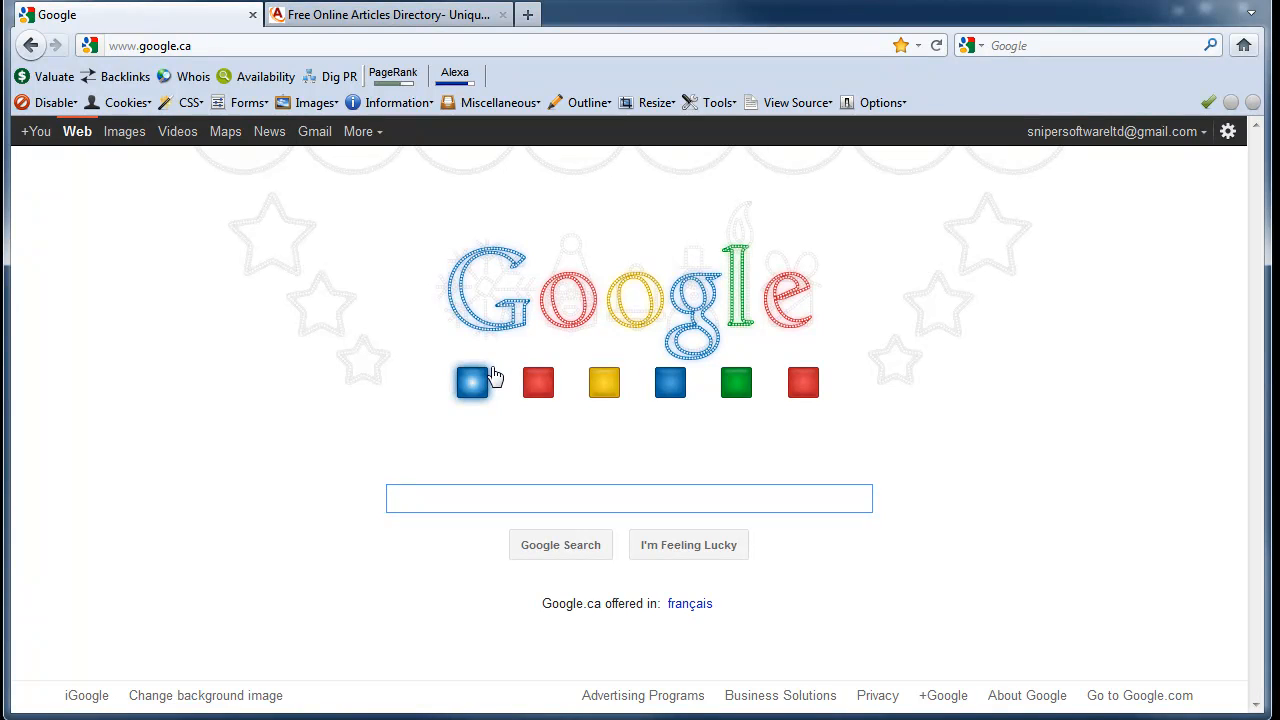
Run a Google search for inurl:login.php plus the quoted registration sentence
left_click(388, 14)
type("inurl:login.php")
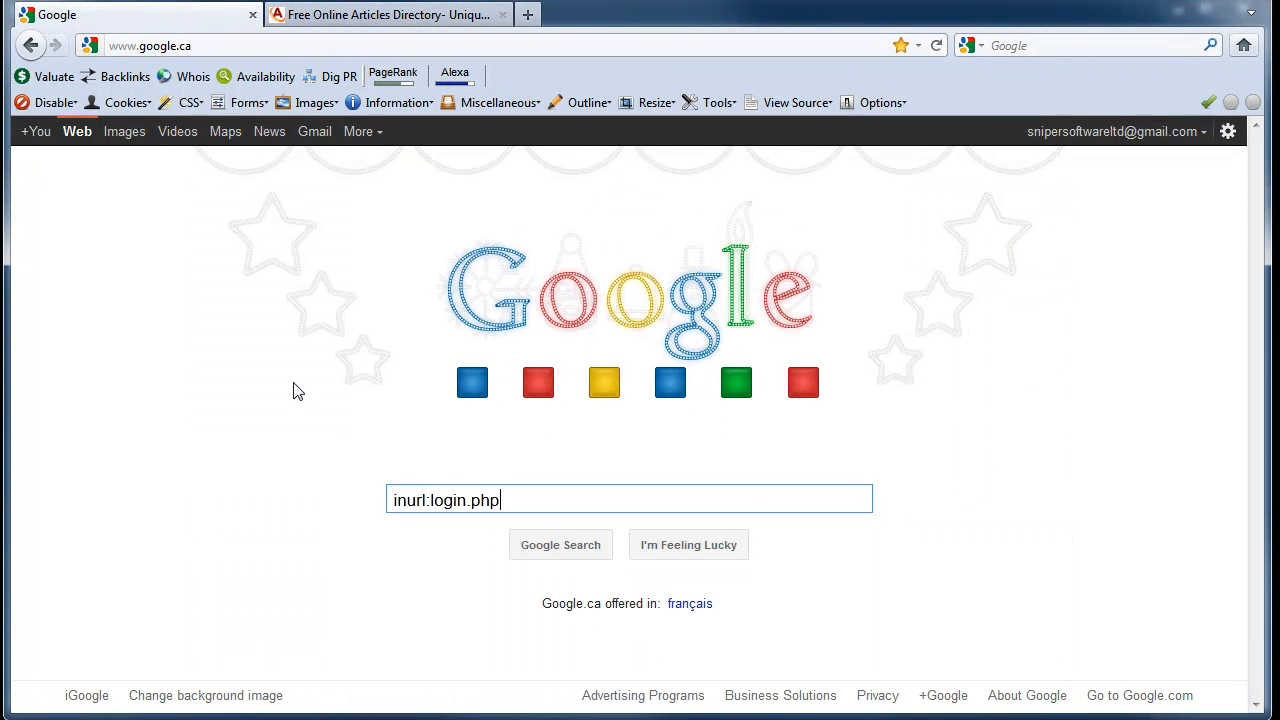
type("\"")
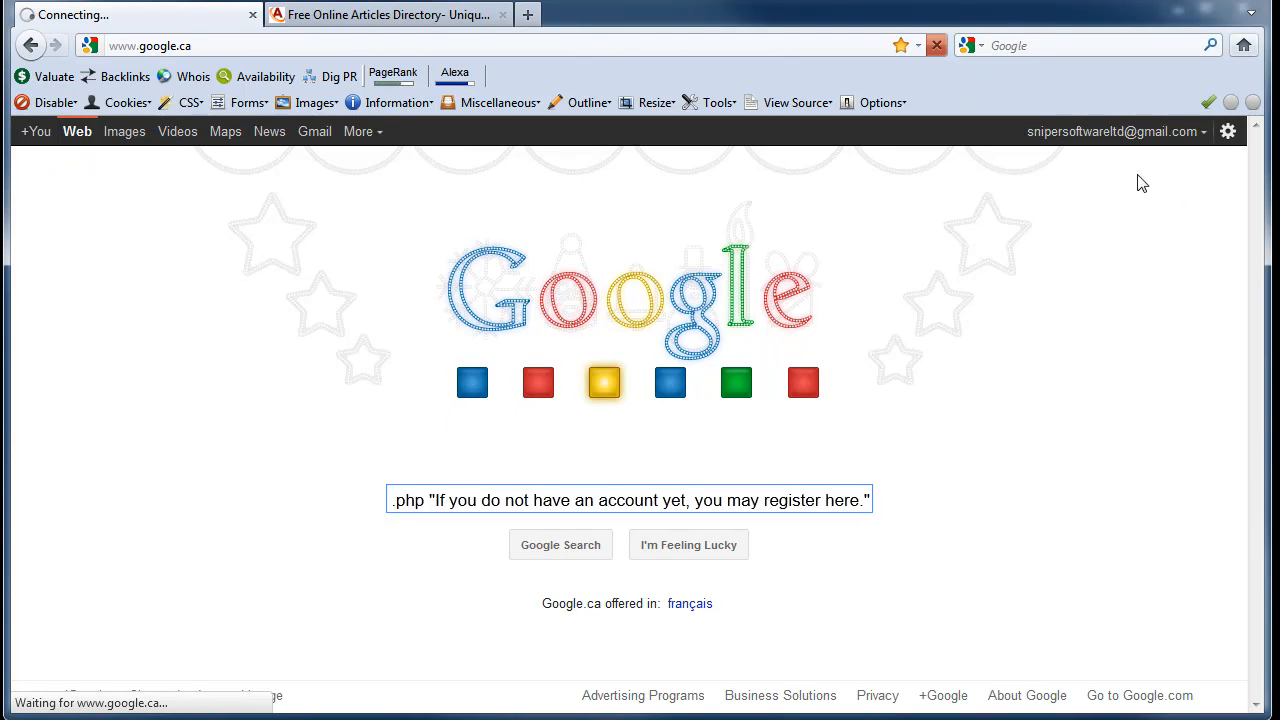
left_click(560, 544)
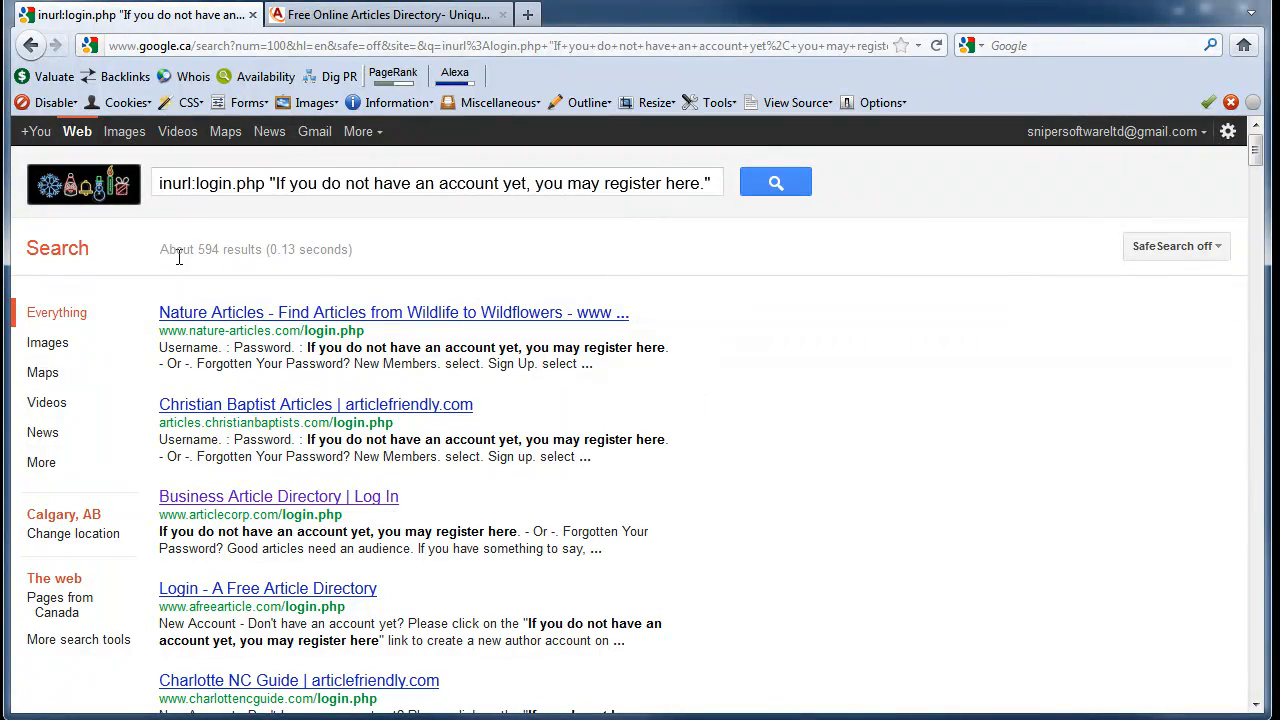
Note the roughly 594 result count and browse down the results page and back up
double_click(198, 248)
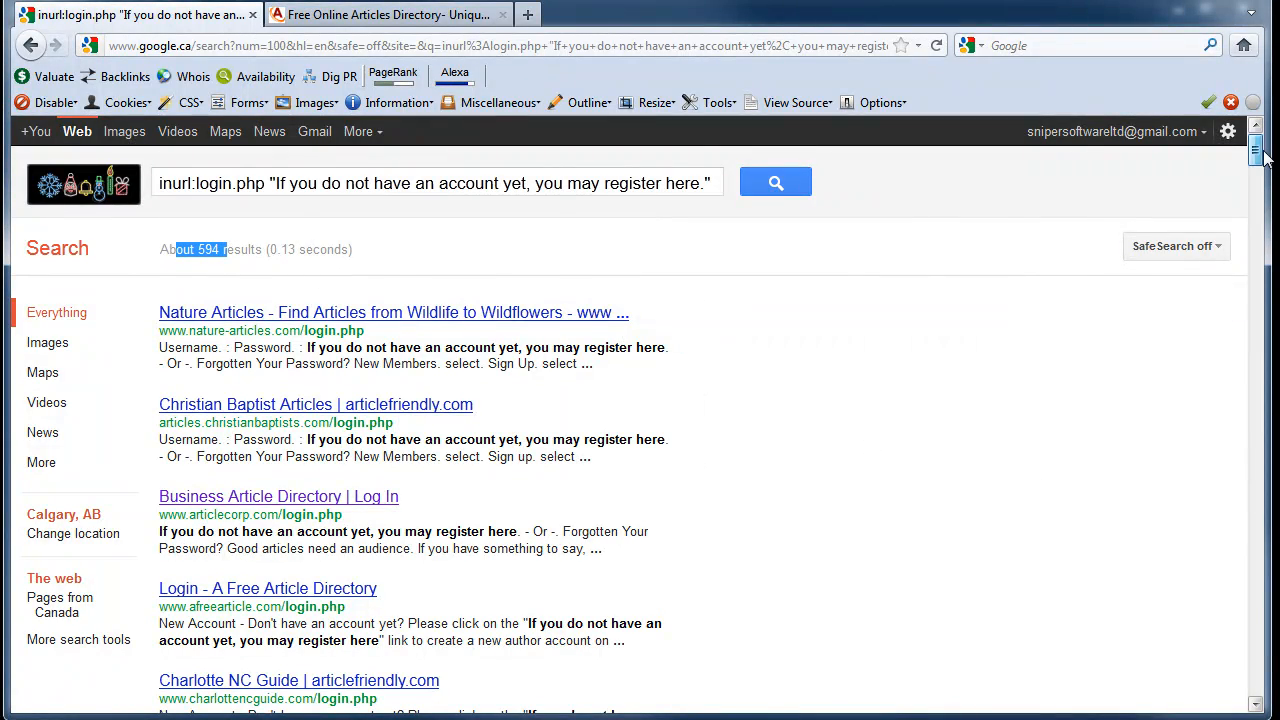
scroll("down", 3)
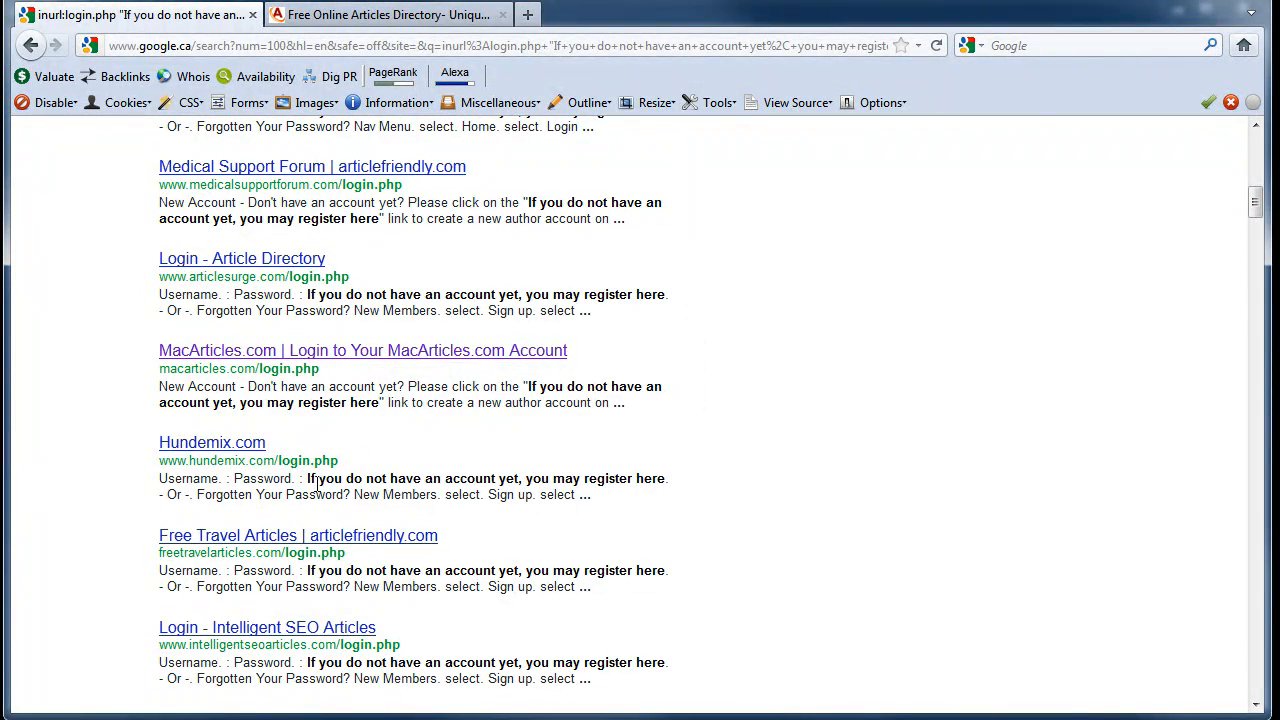
scroll("up", 3)
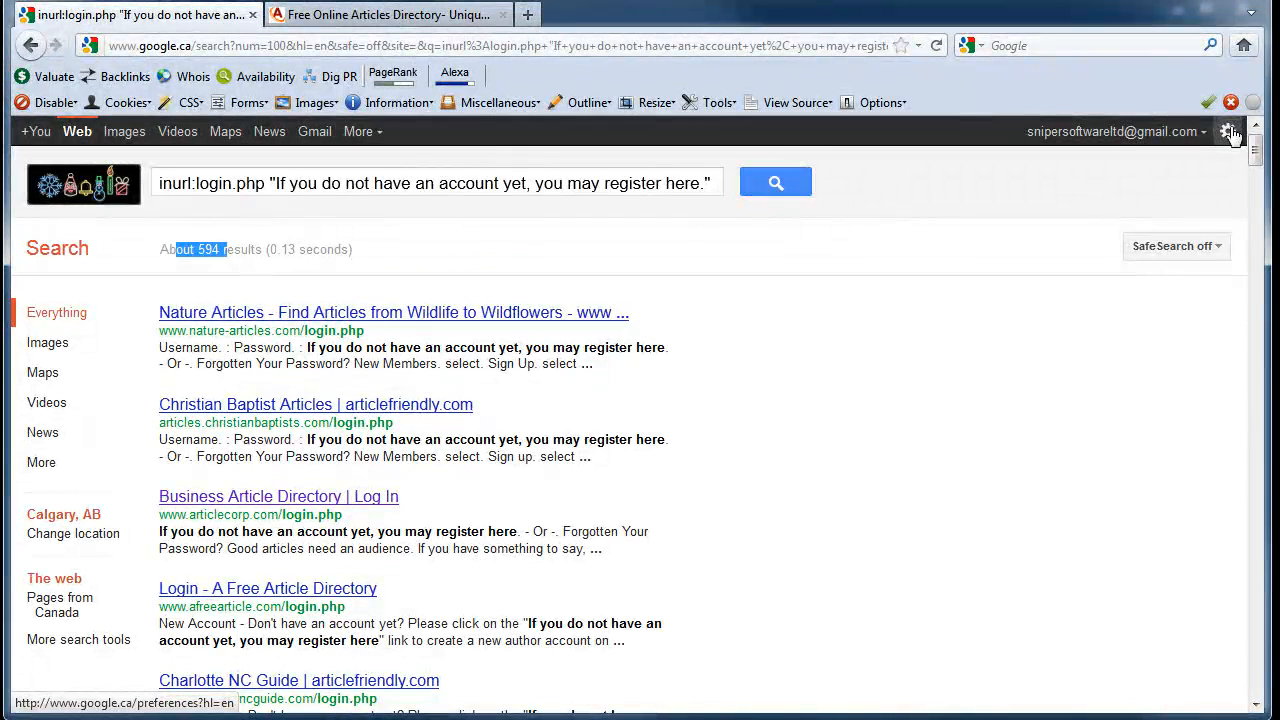
left_click(1228, 132)
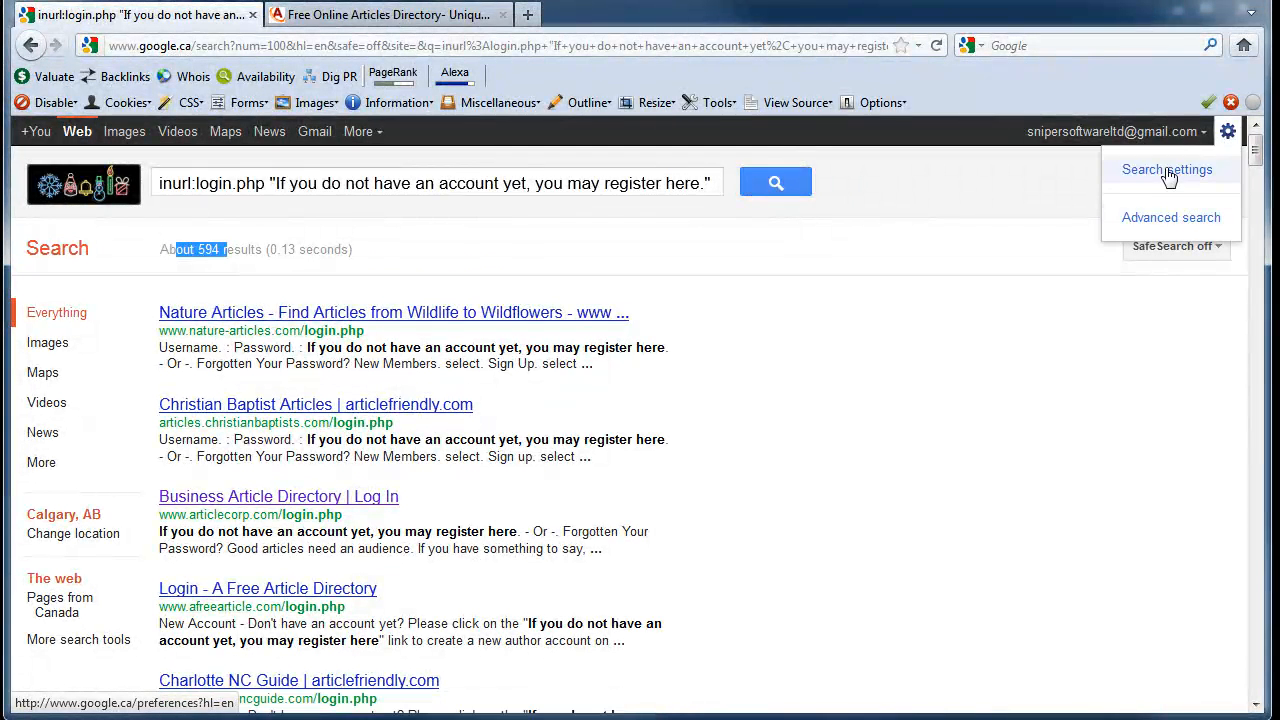
left_click(1166, 168)
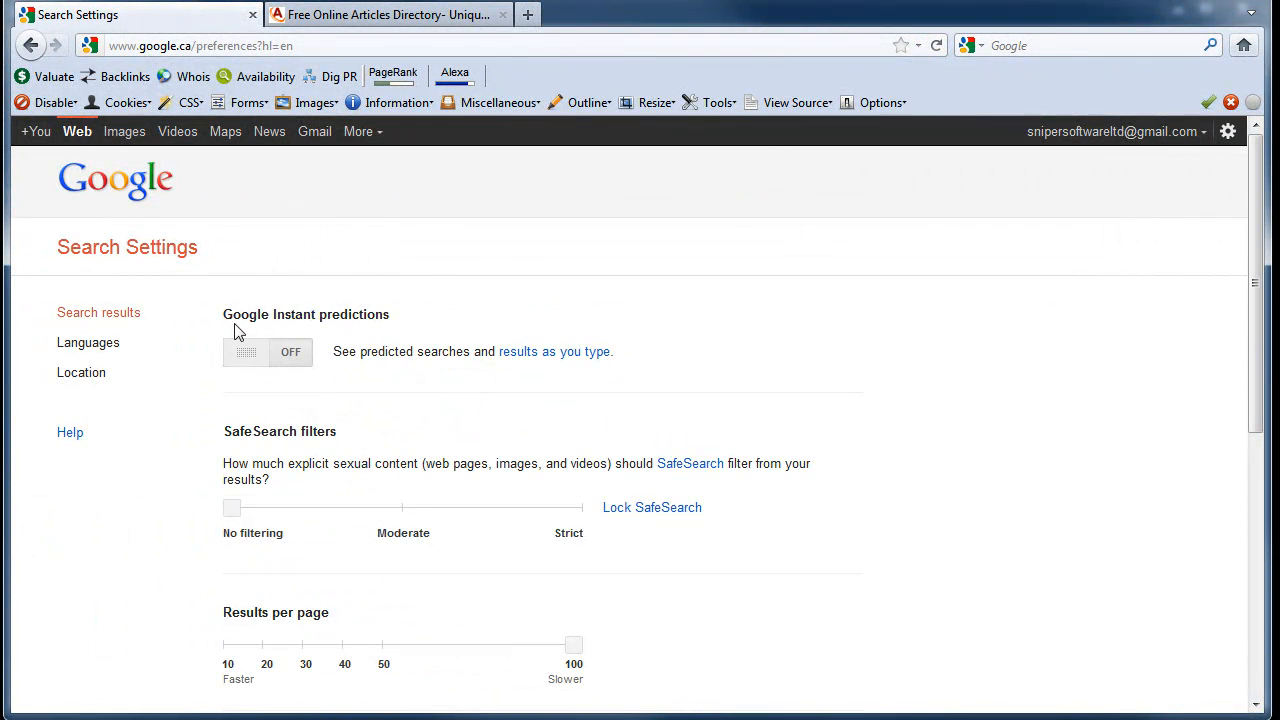
scroll("down", 3)
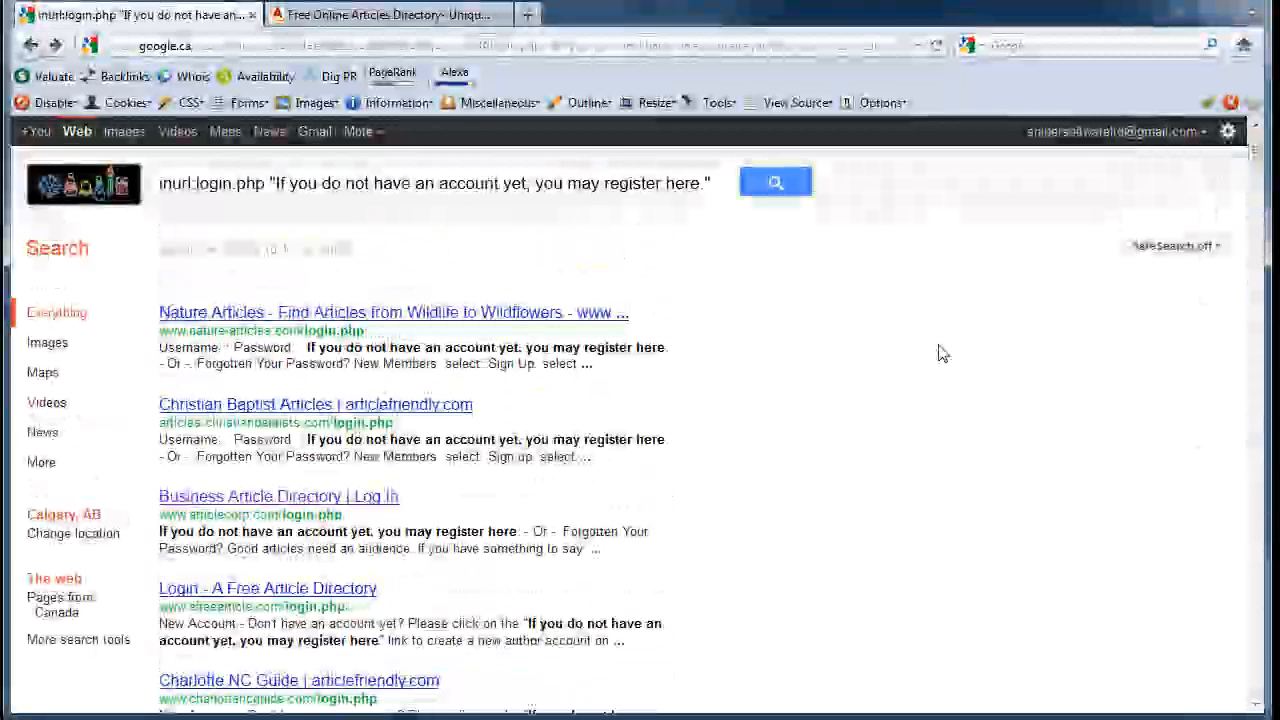
mouse_move(910, 336)
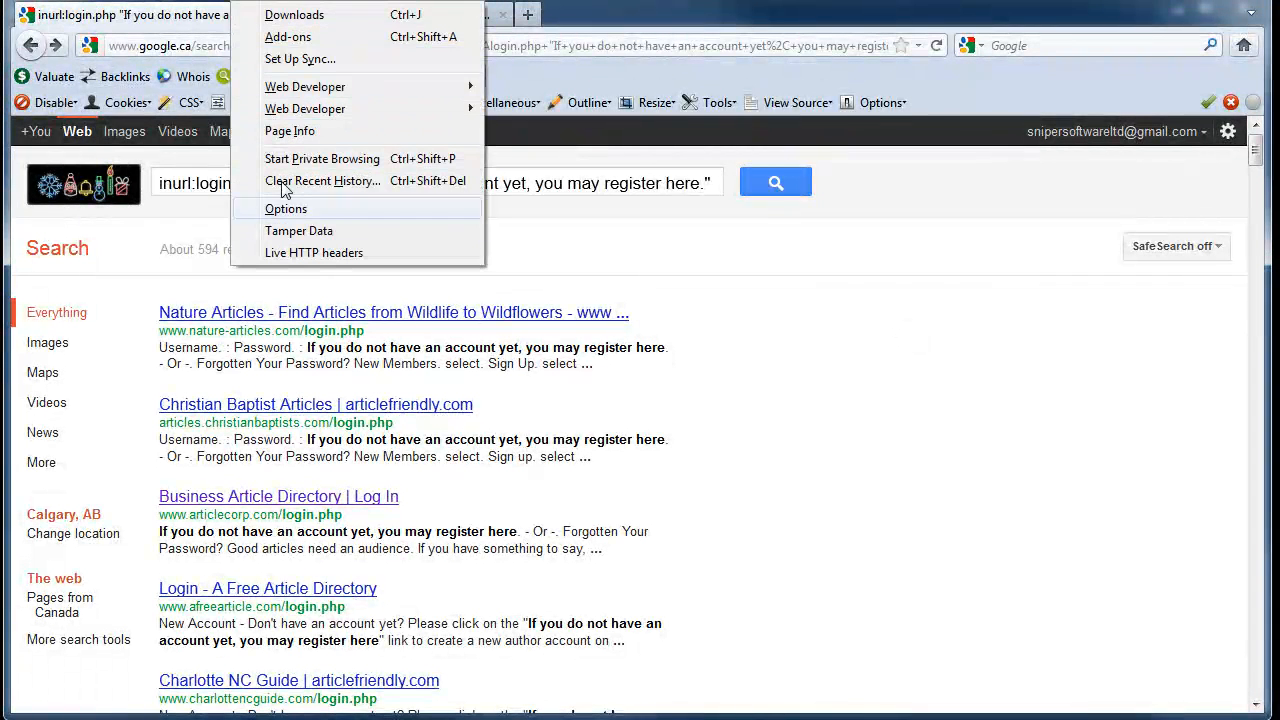
mouse_move(288, 132)
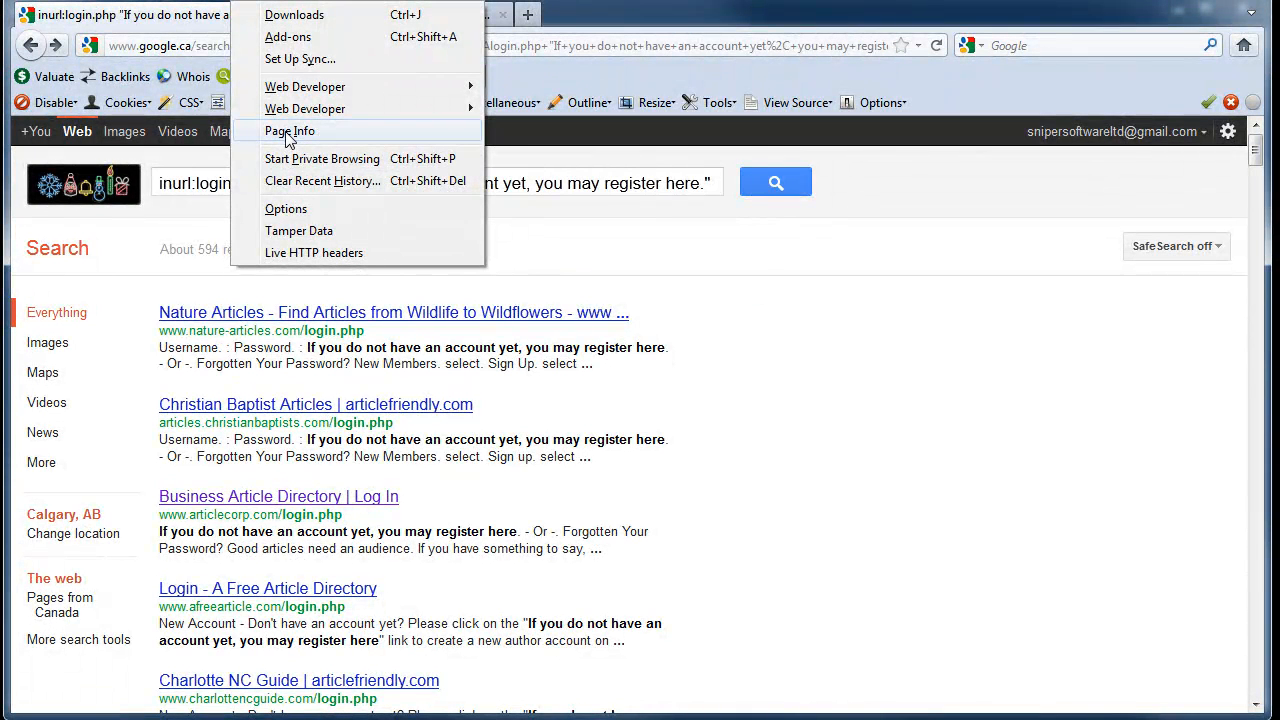
mouse_move(300, 60)
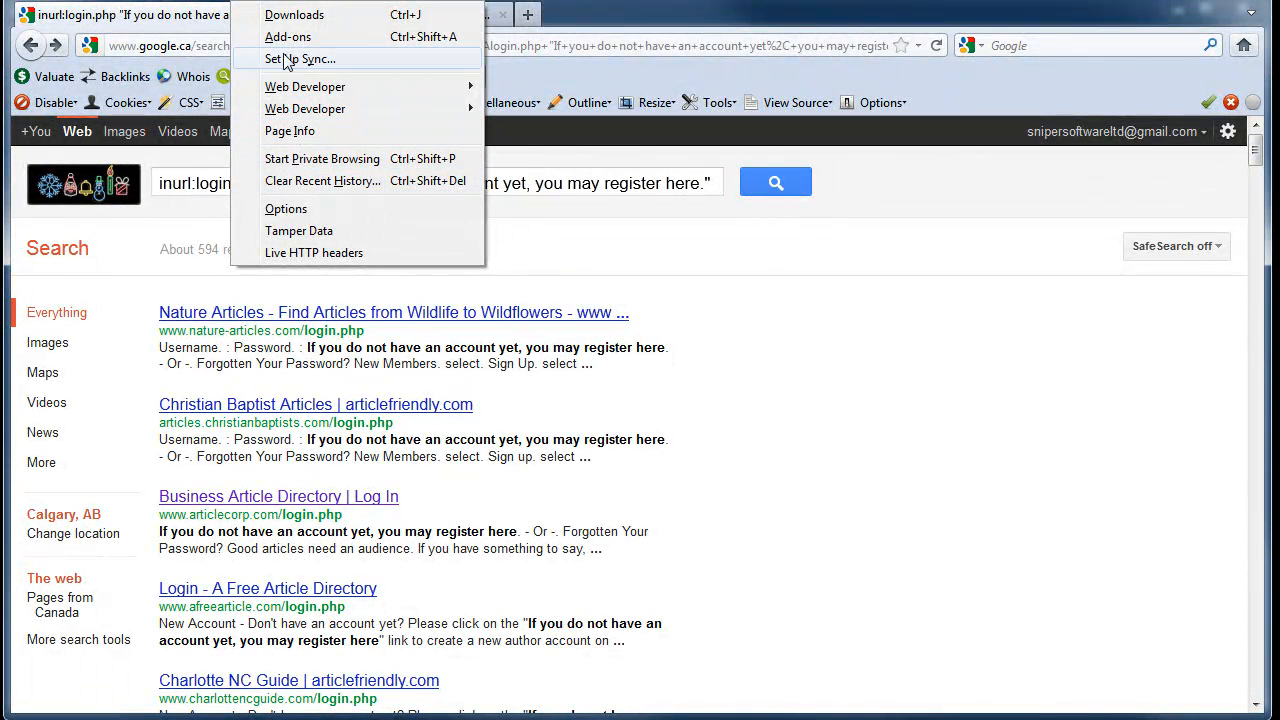
mouse_move(294, 14)
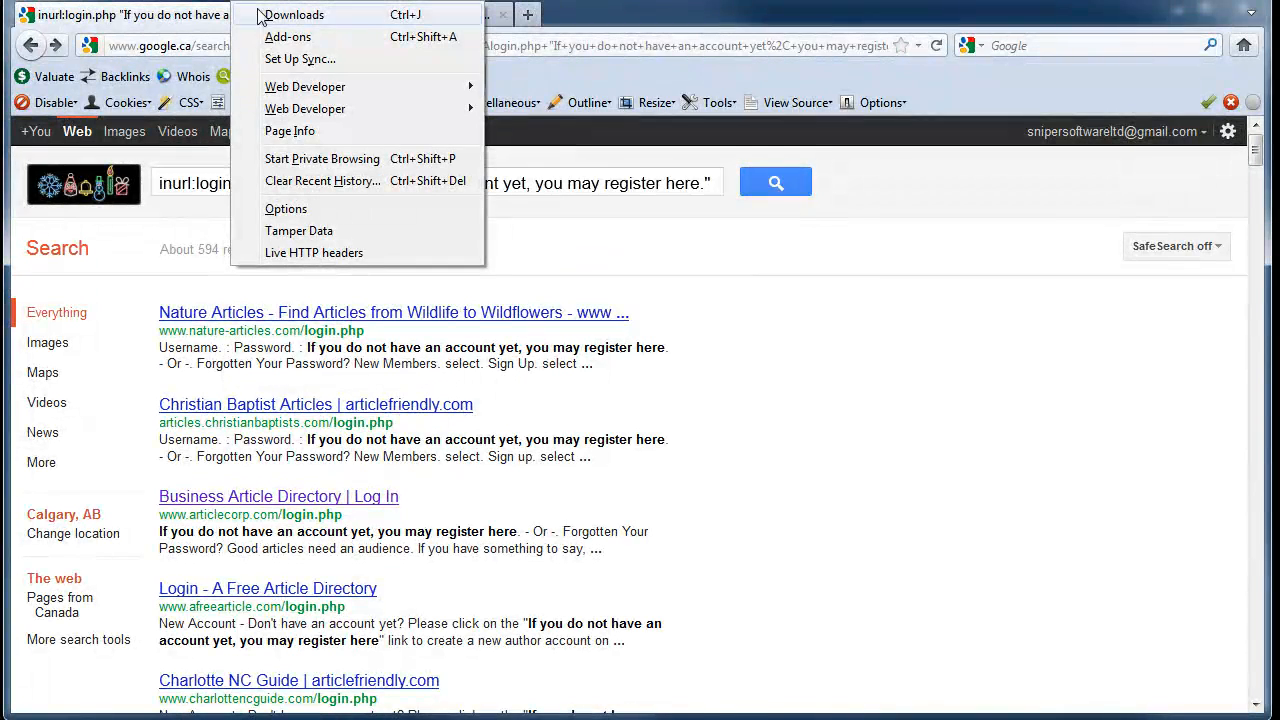
mouse_move(288, 208)
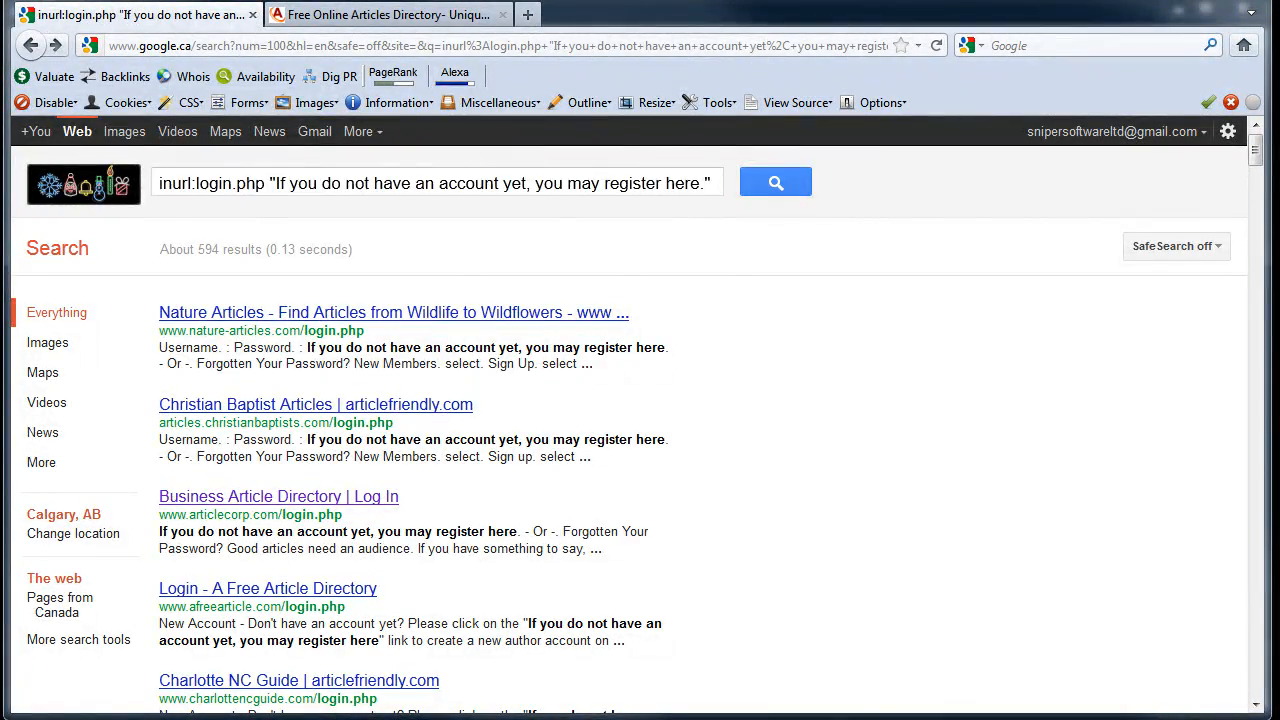
Bring the Article Marketing Robot window to the front from the taskbar
left_click(796, 102)
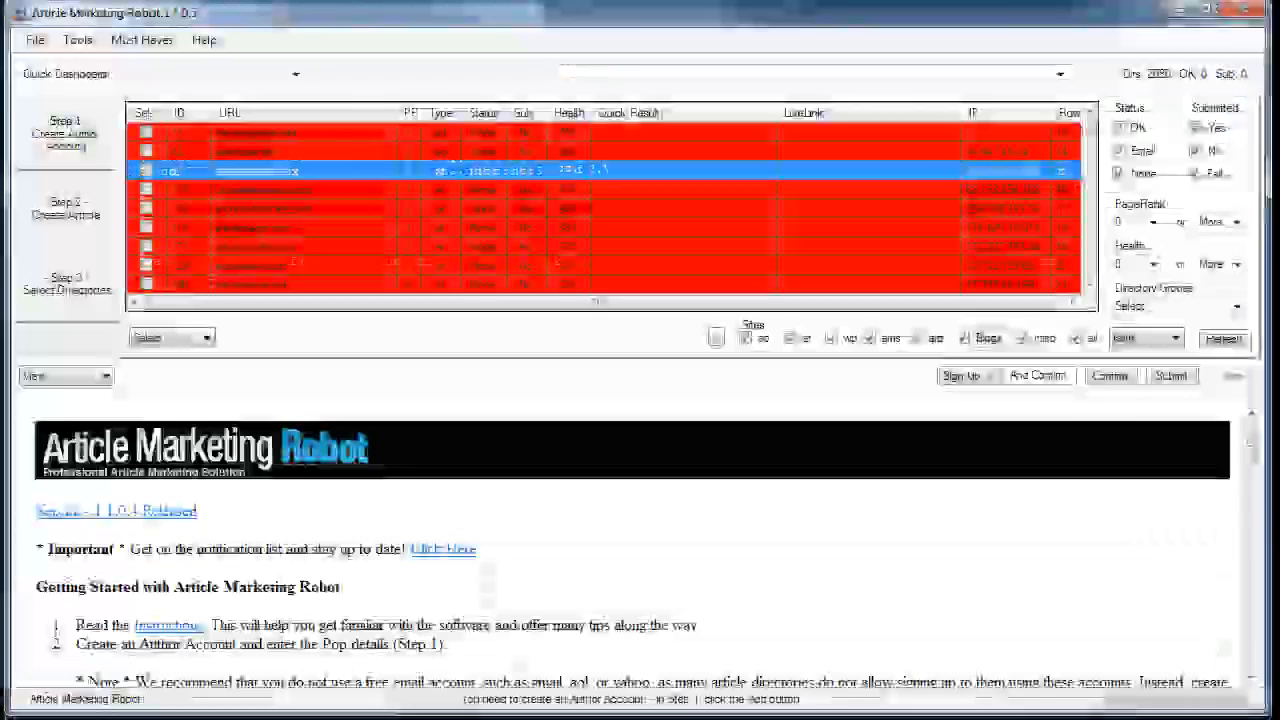
Load the scraped Google result URLs into the Import/Export Site List via From Source
left_click(76, 40)
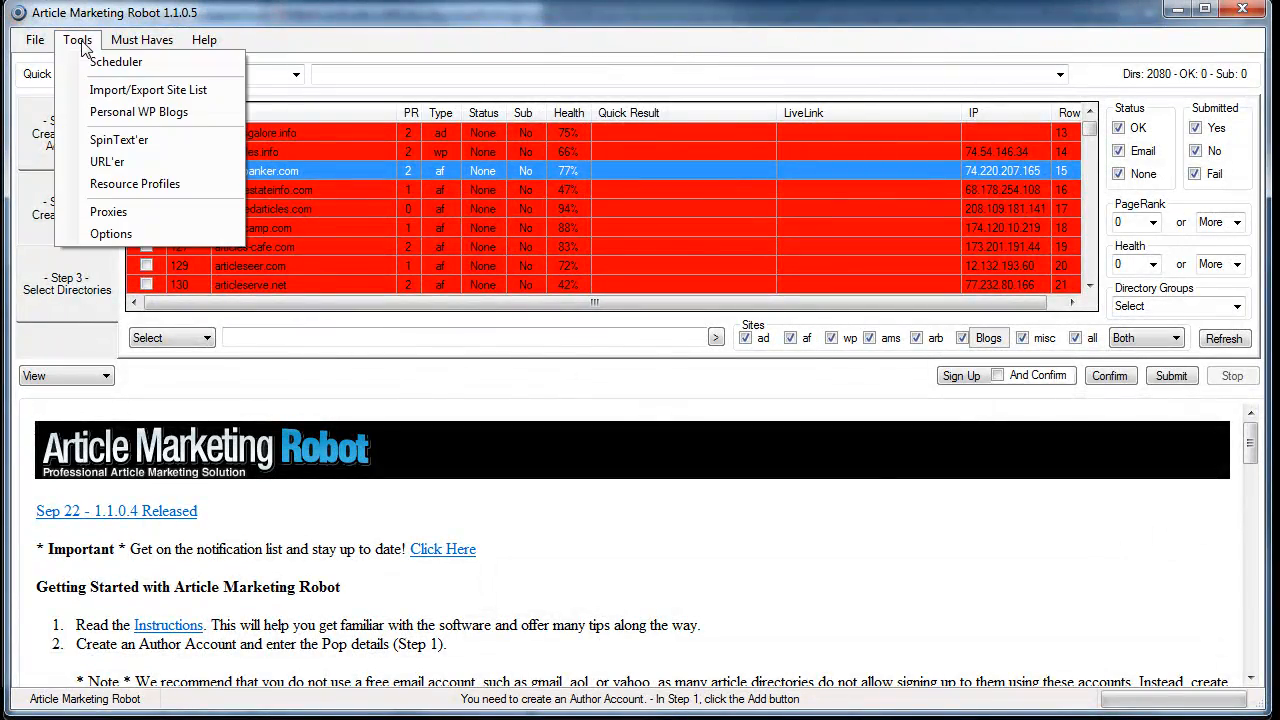
left_click(148, 88)
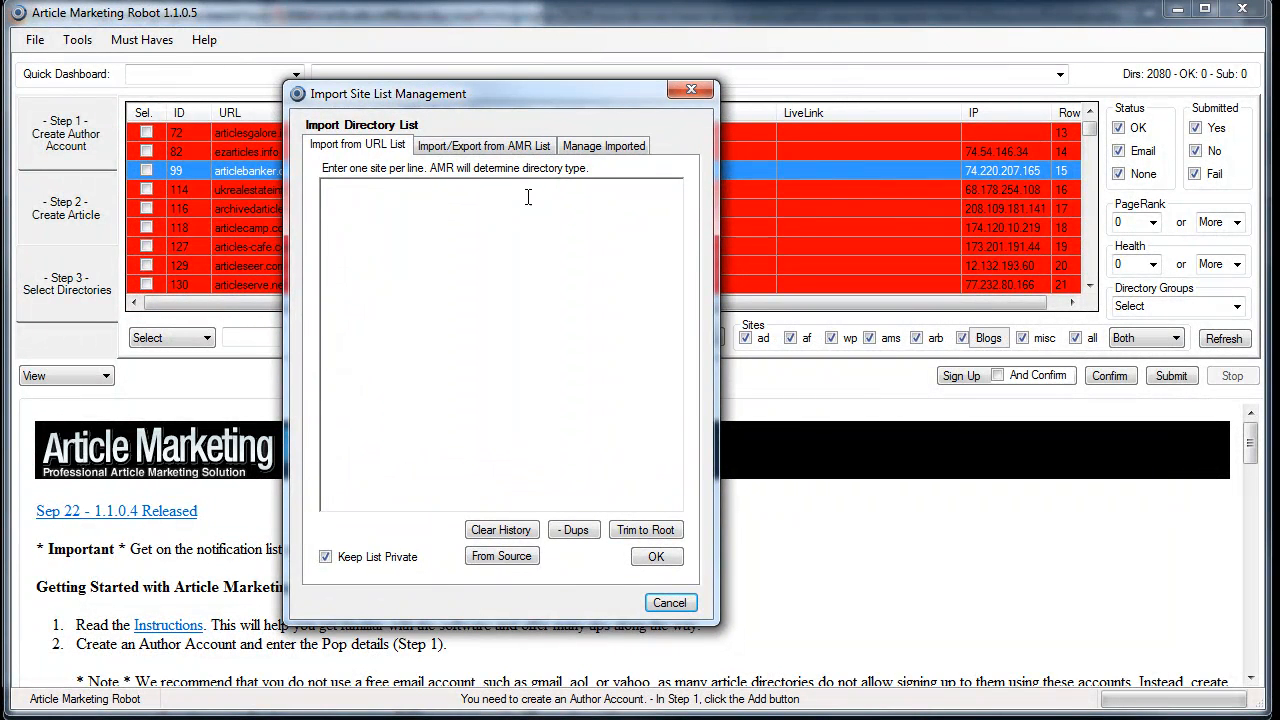
mouse_move(500, 396)
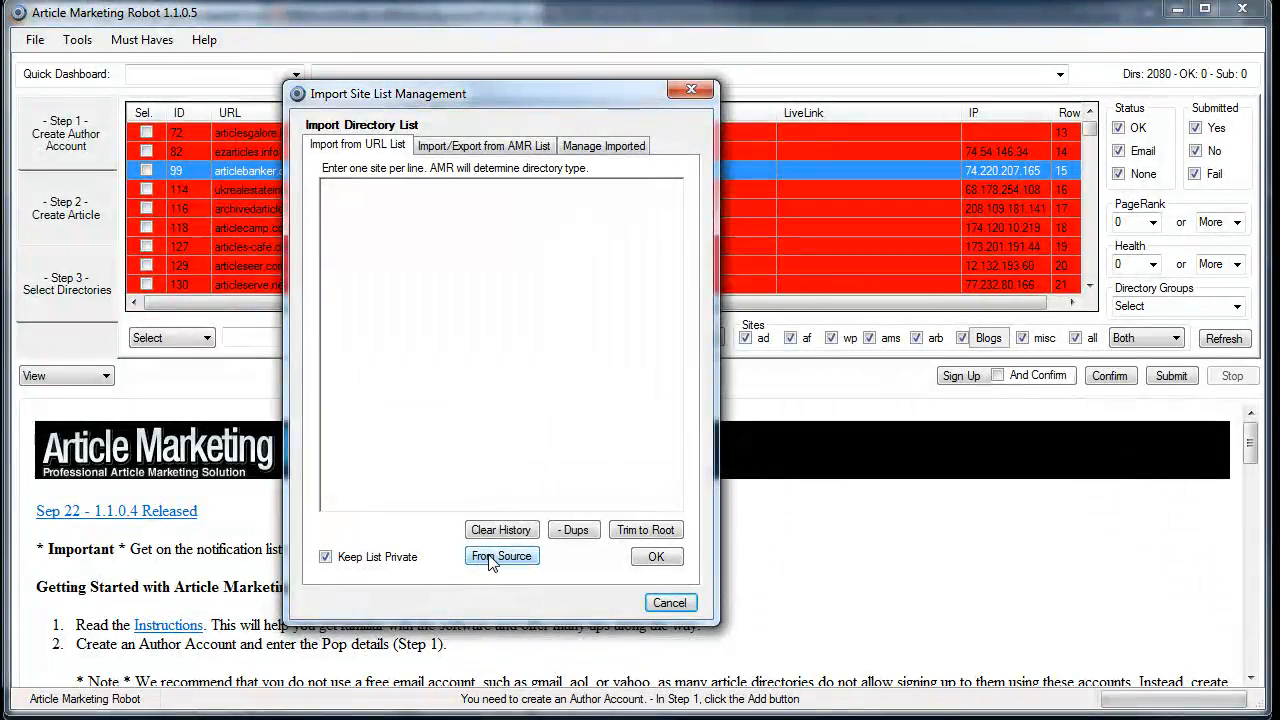
left_click(500, 556)
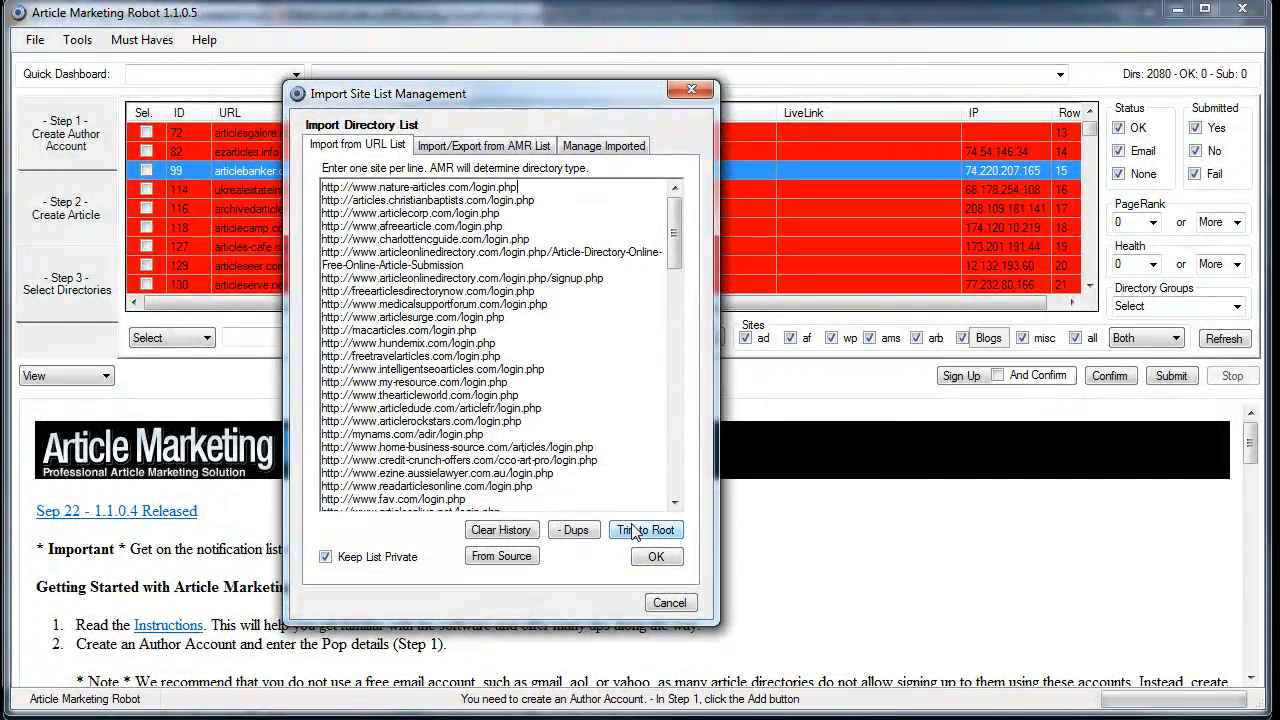
Trim the imported URLs to root domains and remove the one duplicate, leaving 99 sites
left_click(644, 530)
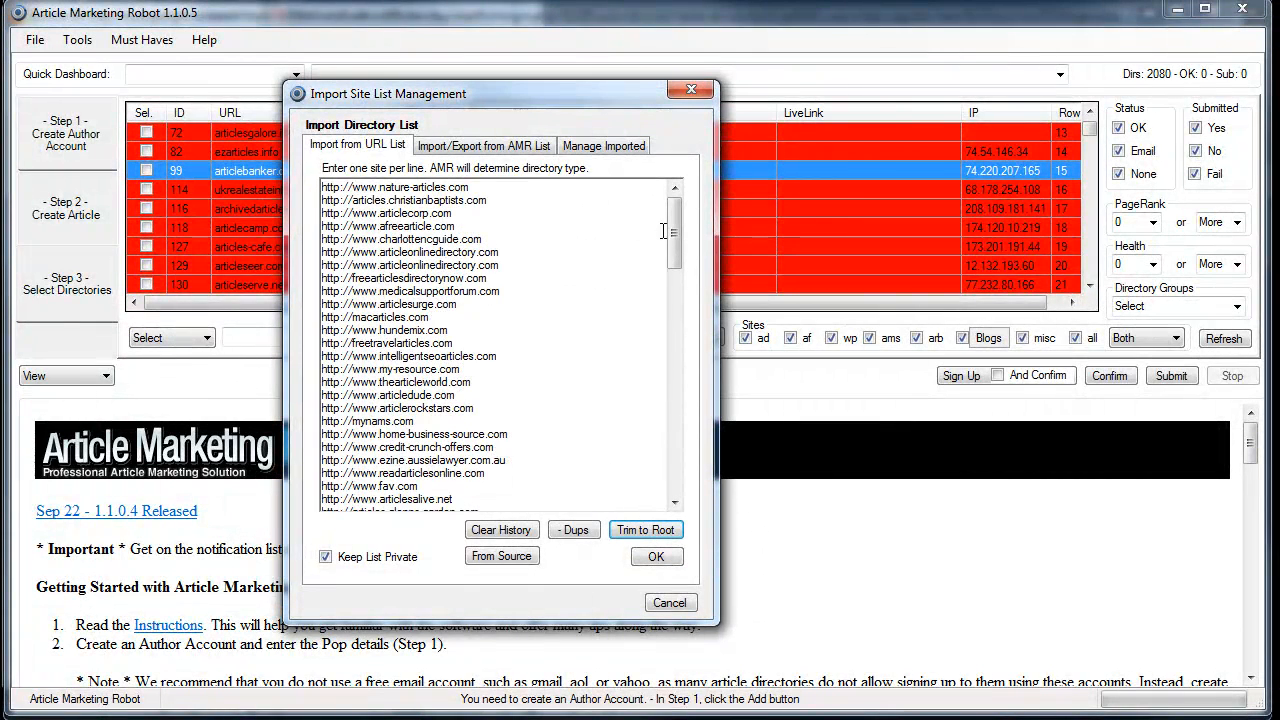
left_click(574, 530)
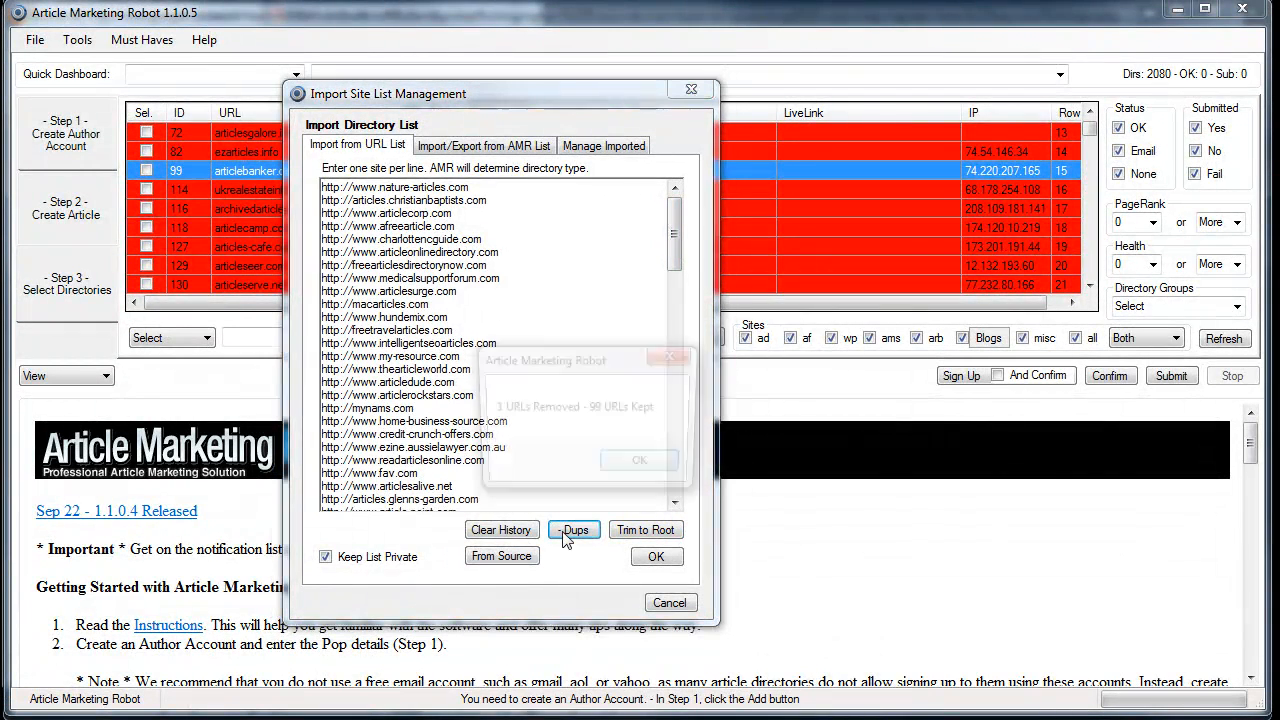
left_click(572, 530)
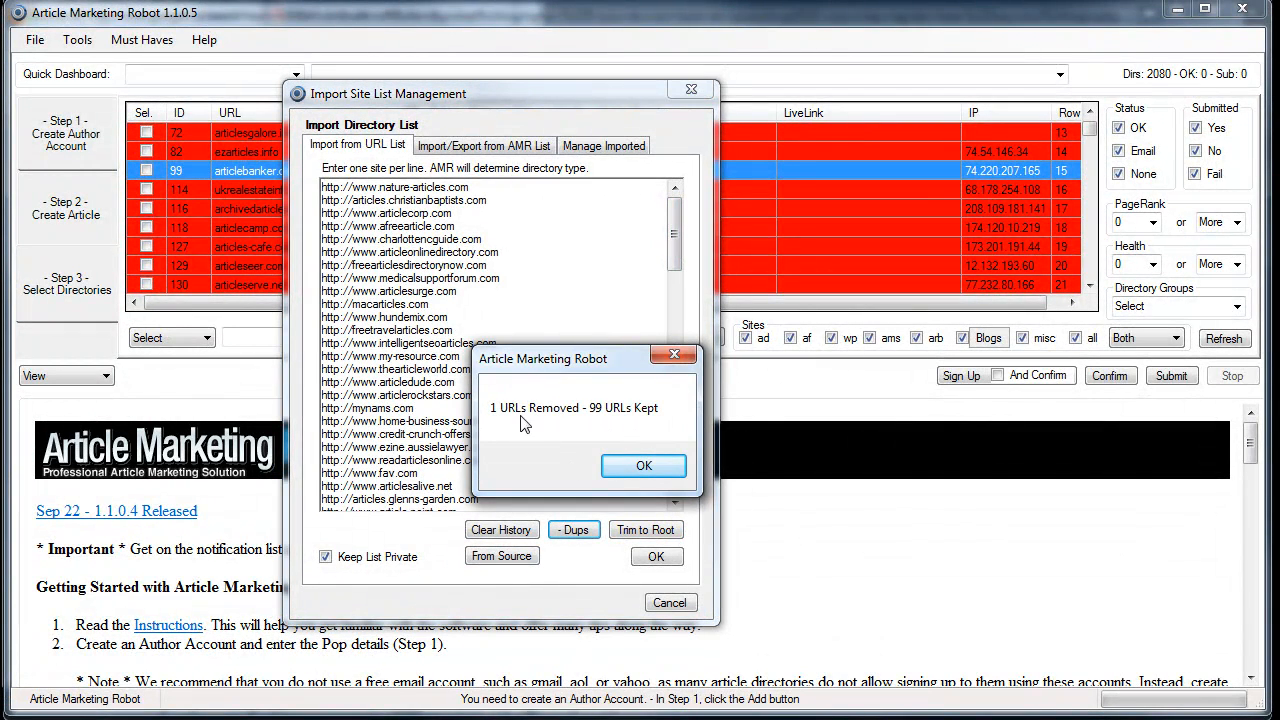
left_click(644, 464)
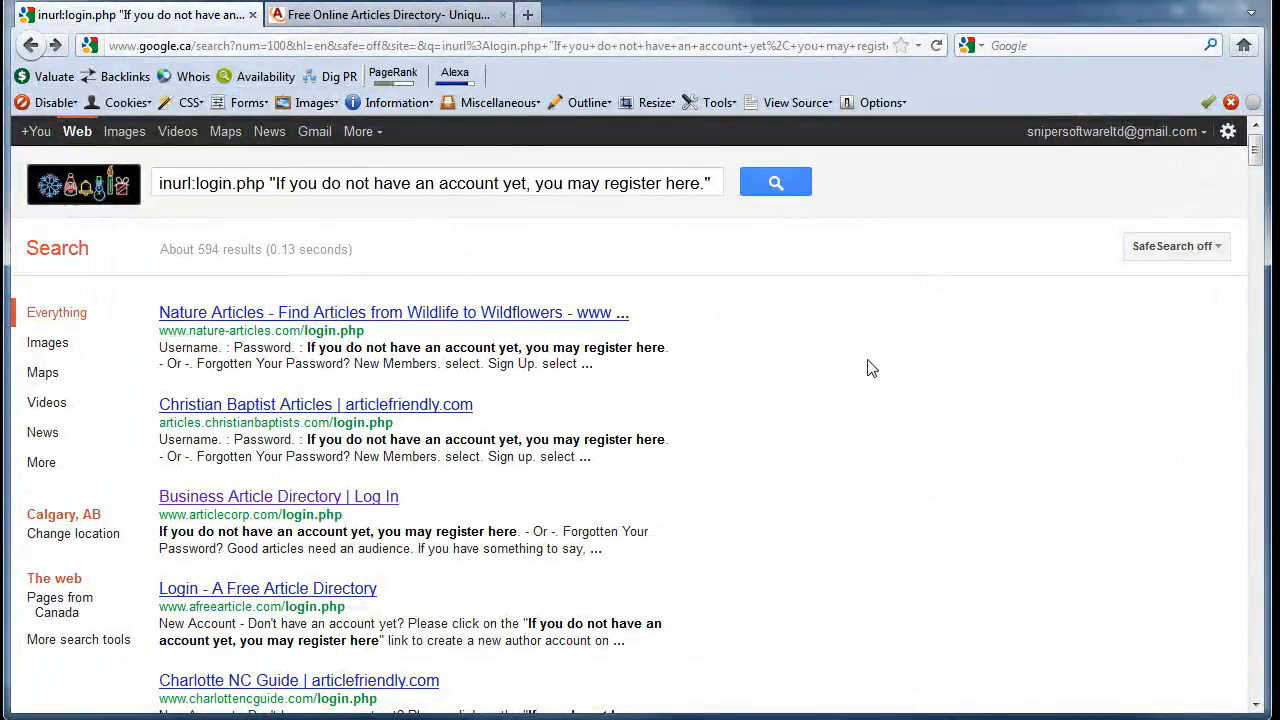
Scroll to the bottom of the Google results toward the Next page link
scroll("down", 3)
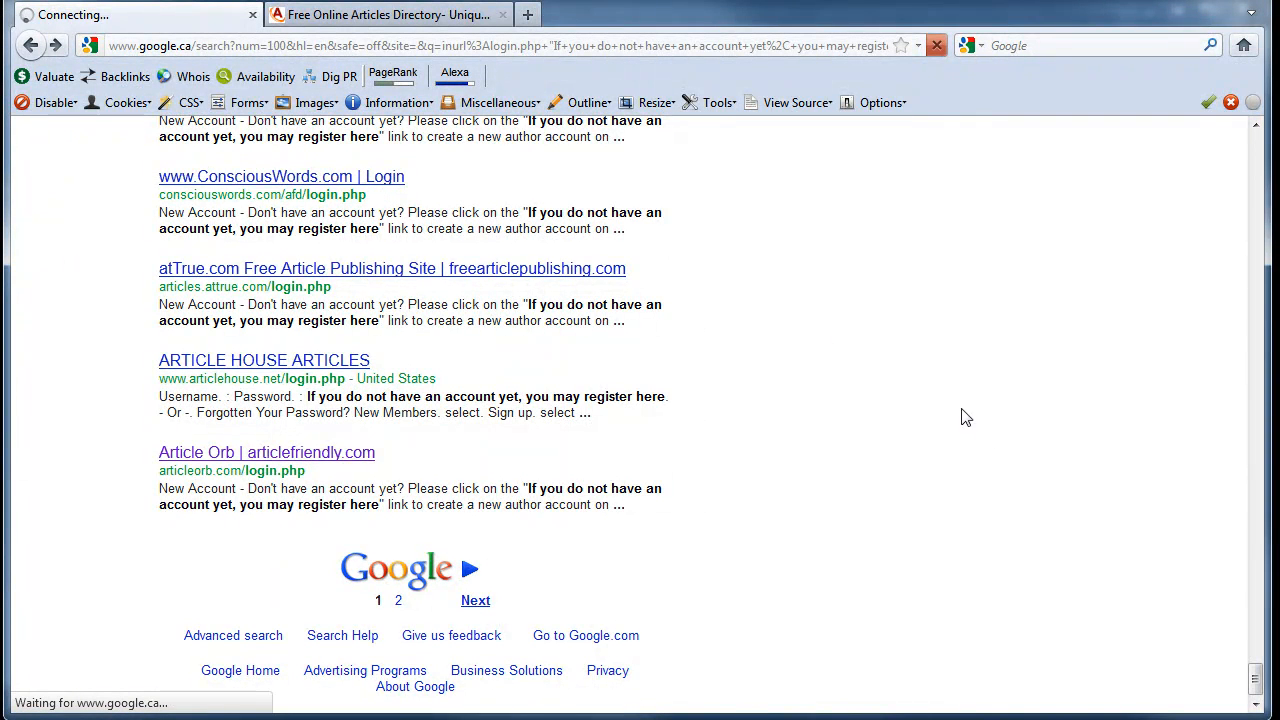
mouse_move(470, 308)
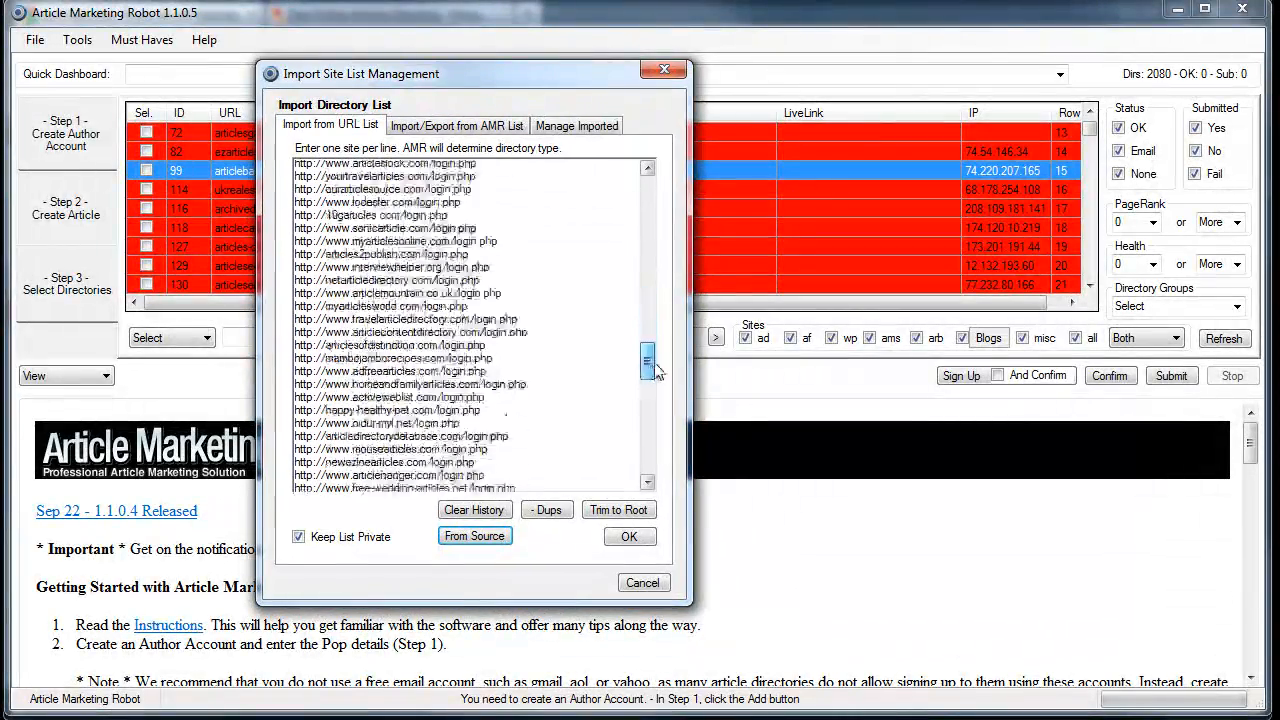
Trim the combined list to root, dedupe to 186 sites, and import them for testing
scroll("down", 3)
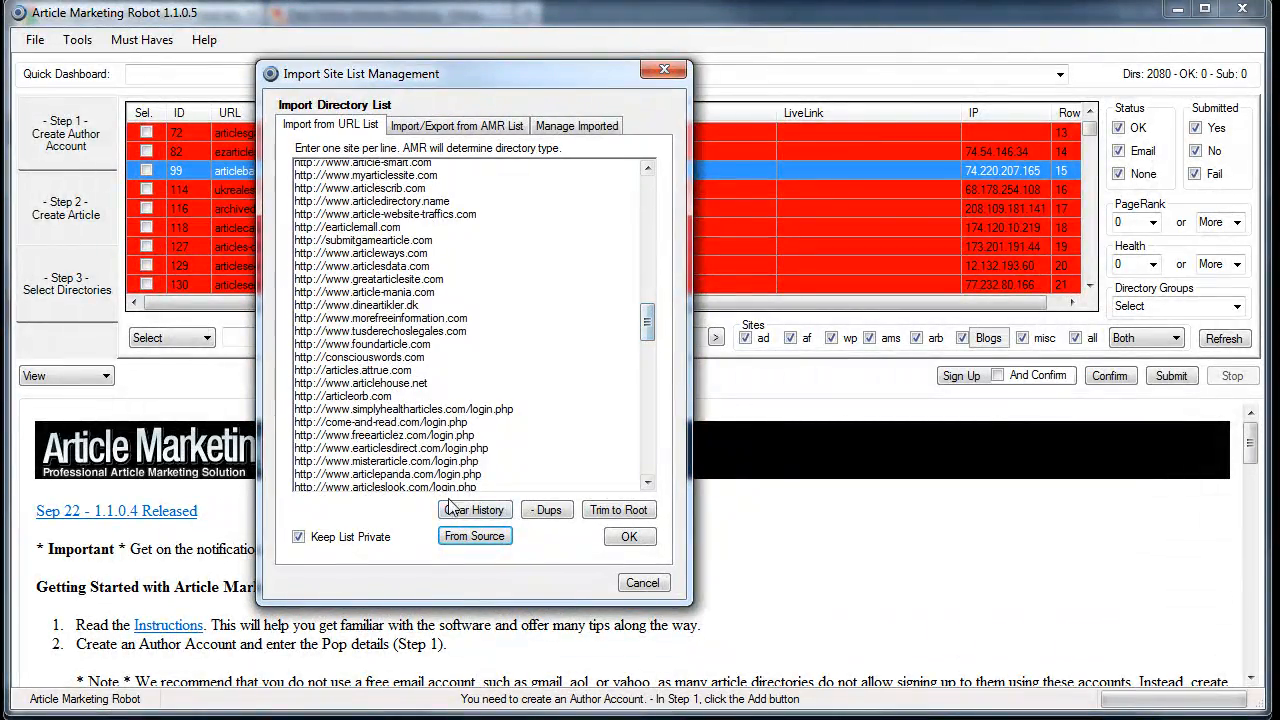
left_click(548, 510)
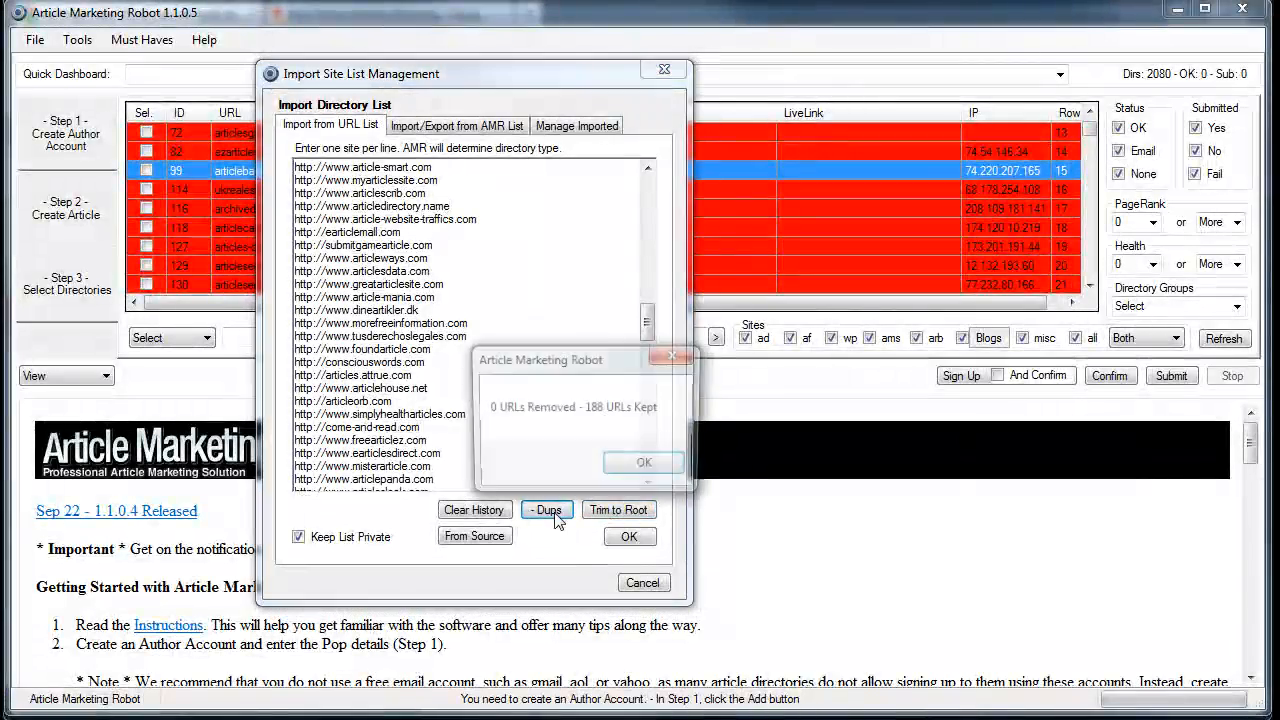
left_click(644, 462)
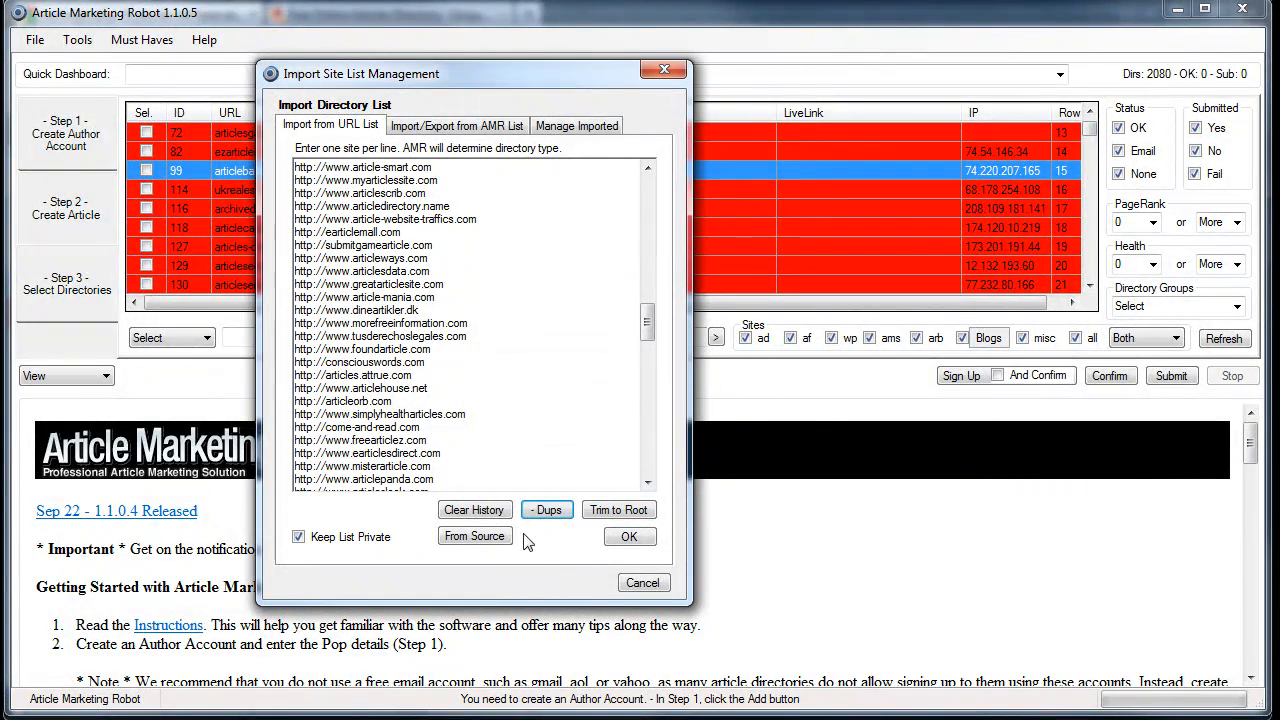
left_click(628, 536)
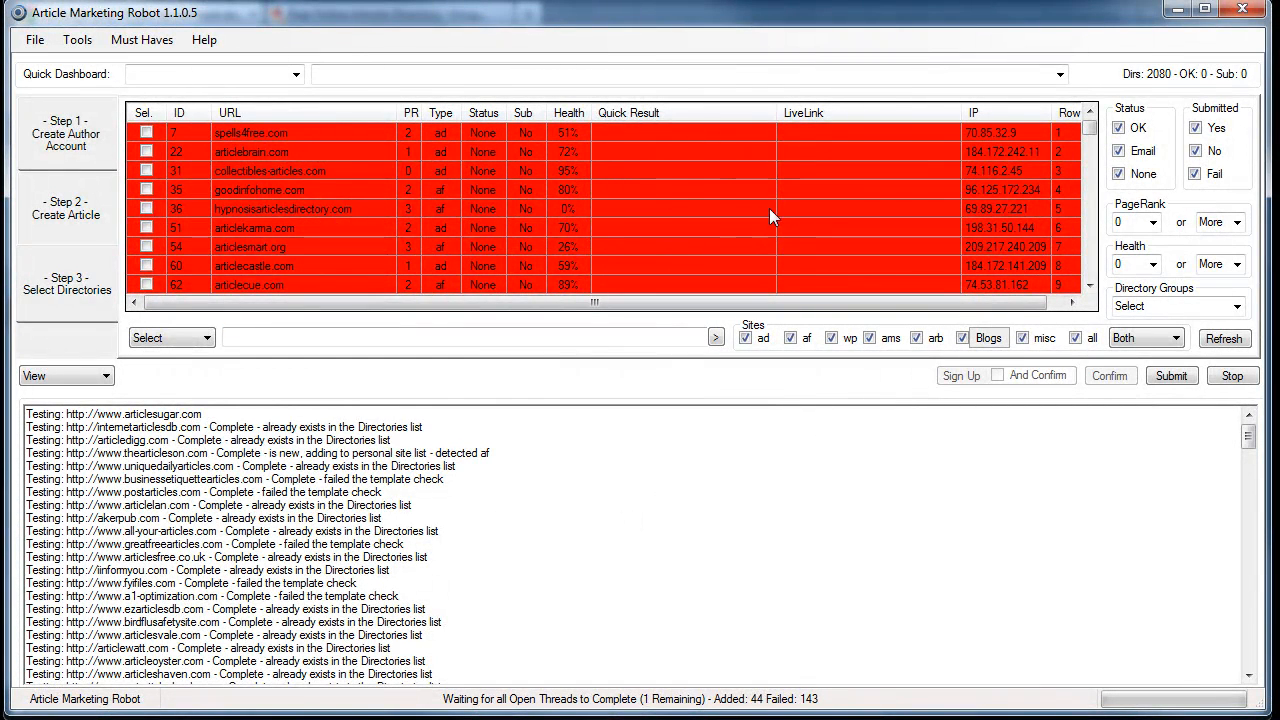
left_click(76, 40)
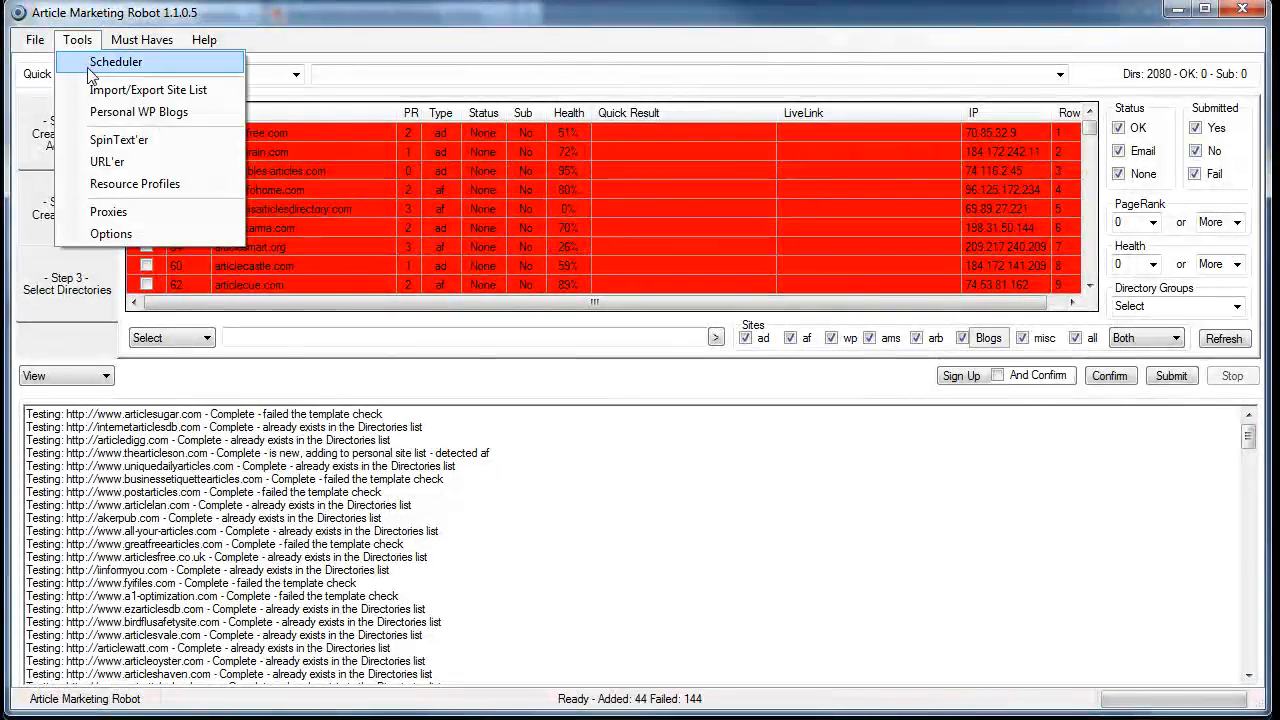
mouse_move(148, 90)
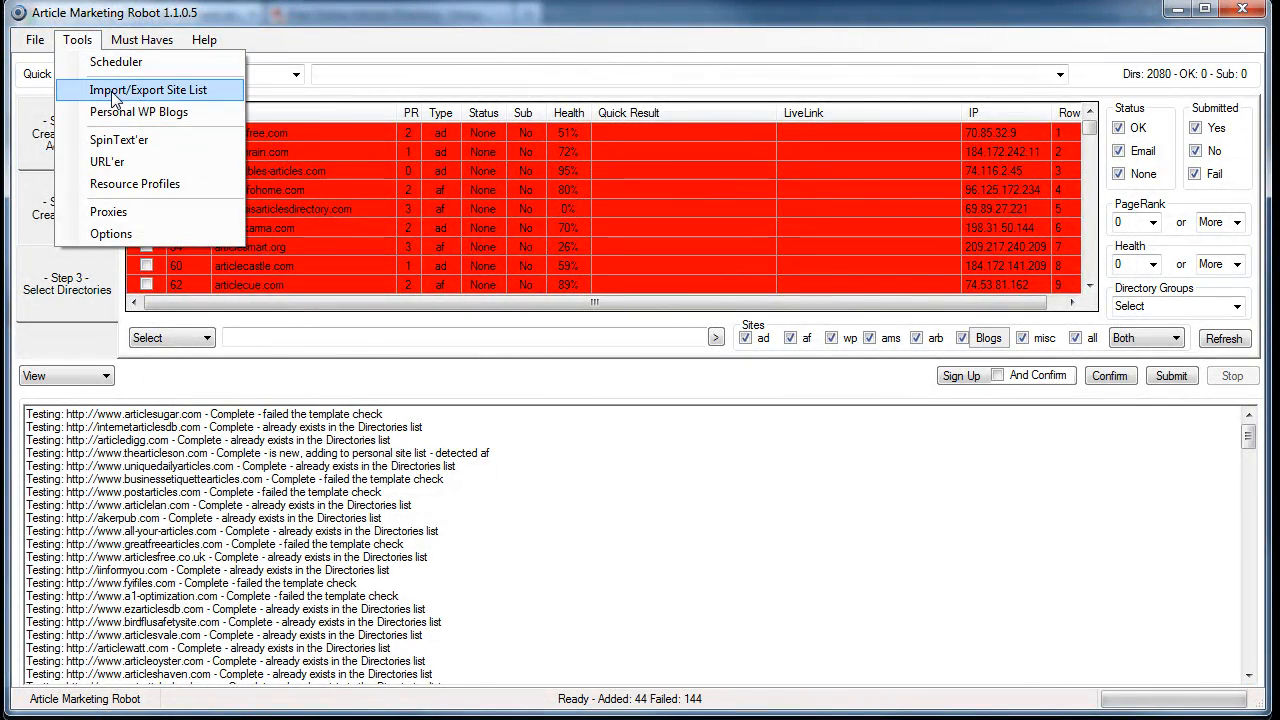
left_click(148, 90)
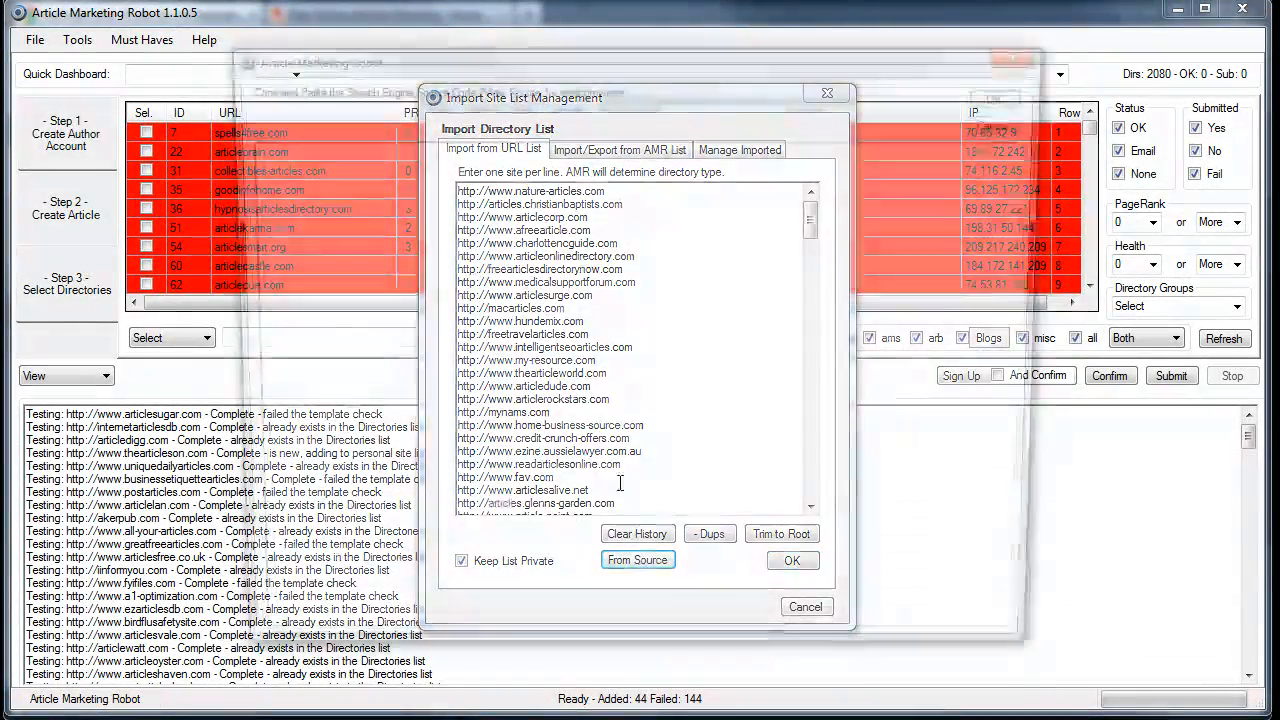
left_click(636, 560)
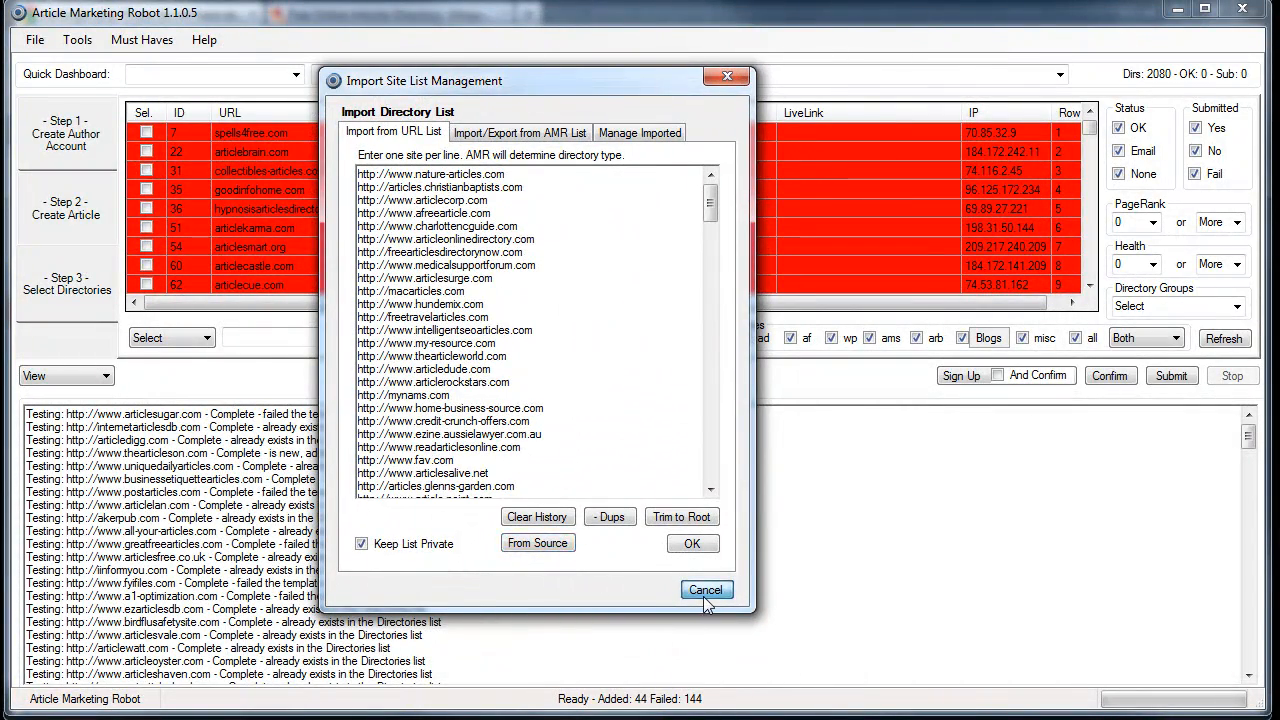
left_click(706, 588)
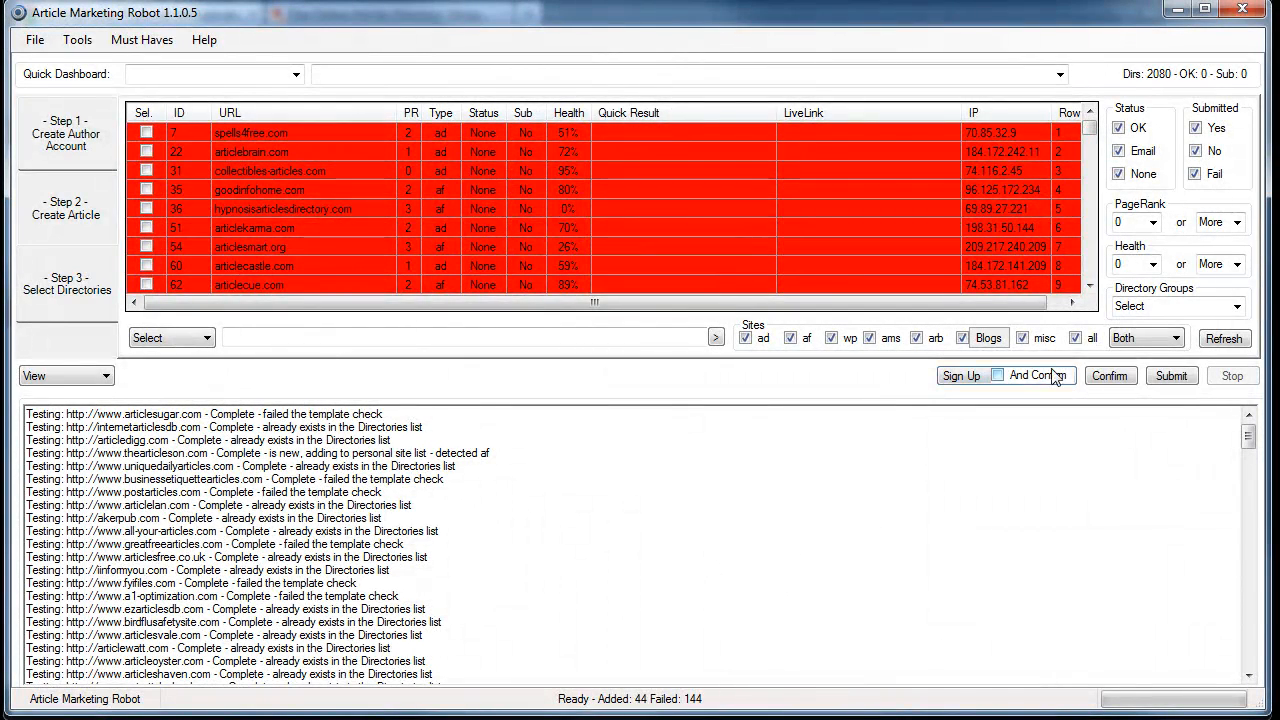